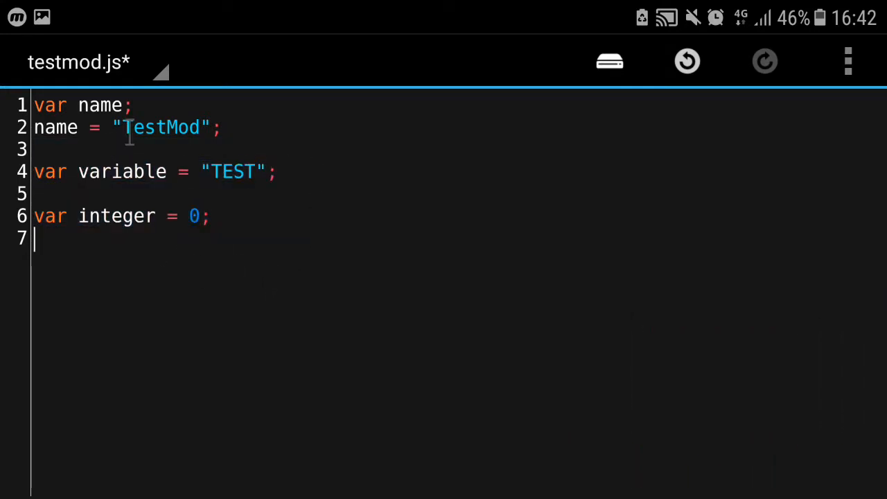
- Start an inline // comment at the end of the var name line, fixing a stray slash
{"action": "double_click", "coordinate": [50, 105]}
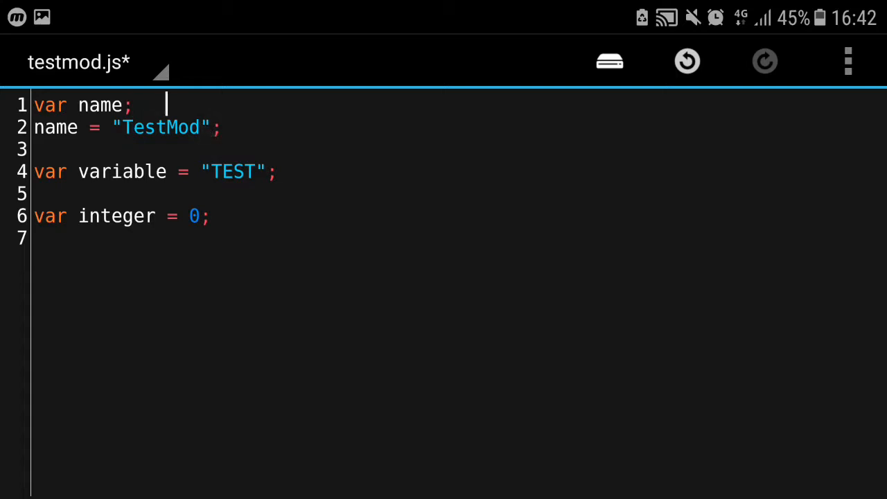
{"action": "type", "text": "//"}
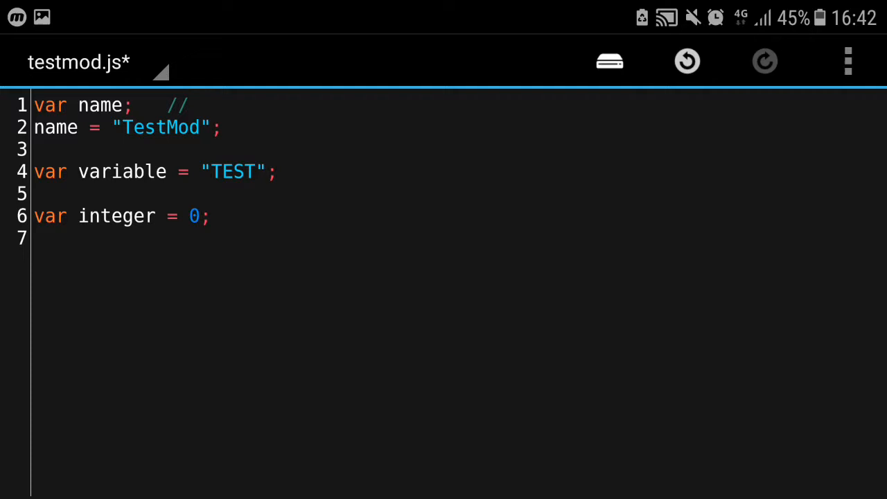
{"action": "type", "text": "//"}
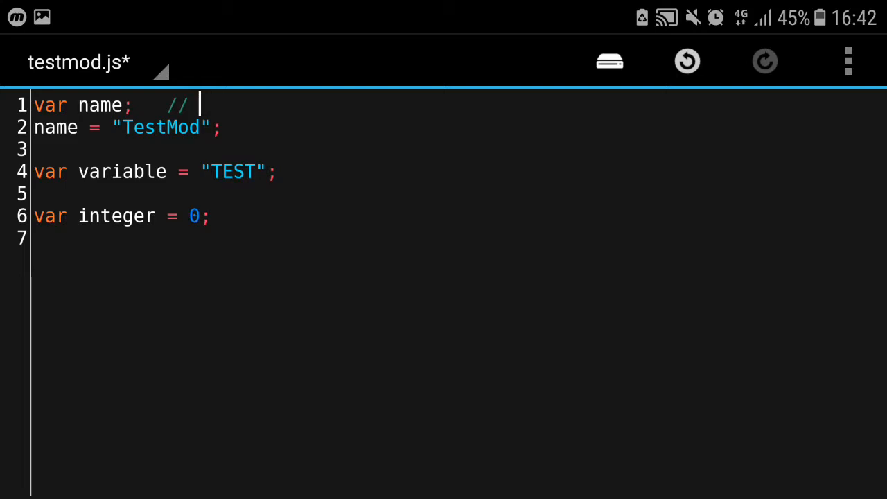
{"action": "key", "text": "Backspace"}
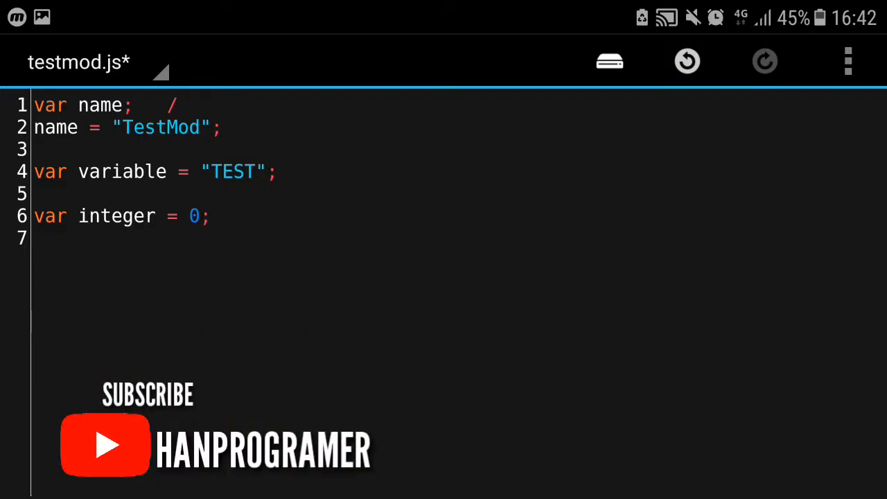
{"action": "type", "text": "/"}
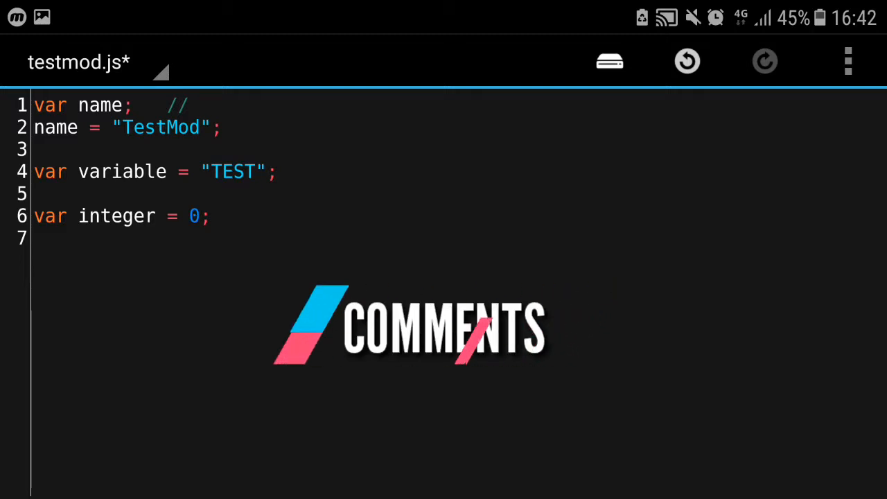
- Write the word comments on line 1, then replace it with Declaring
{"action": "type", "text": "comment"}
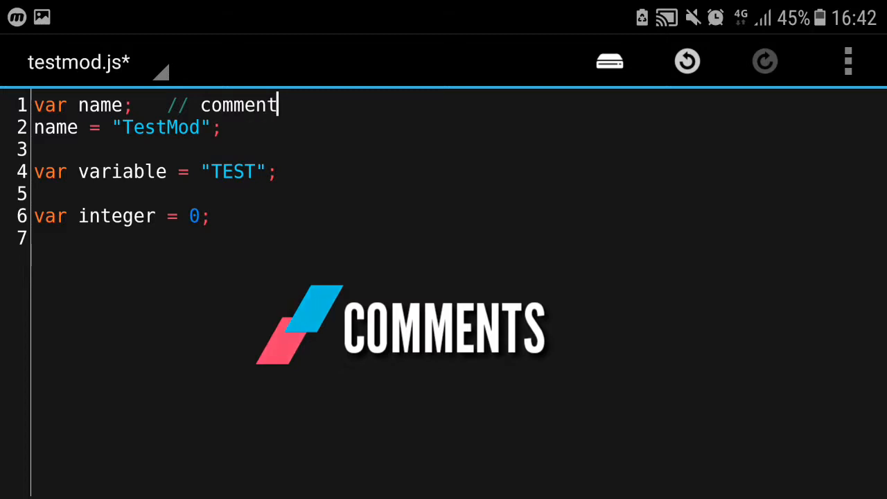
{"action": "type", "text": "s"}
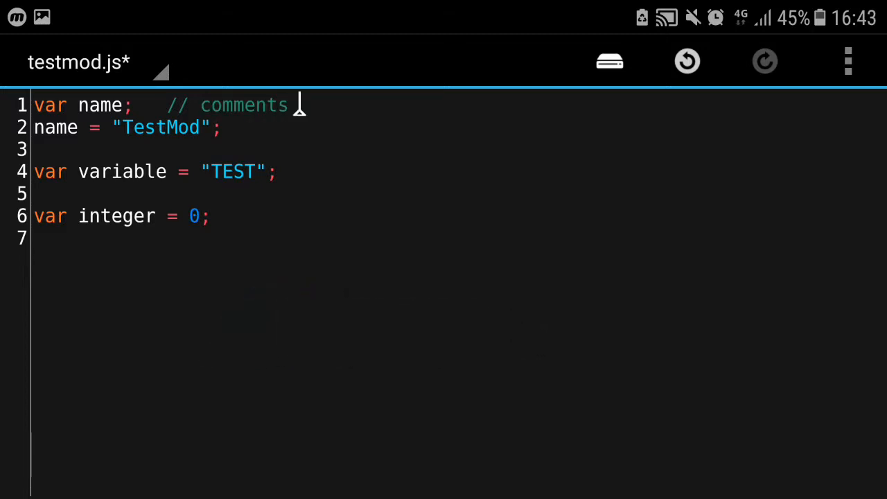
{"action": "double_click", "coordinate": [243, 105]}
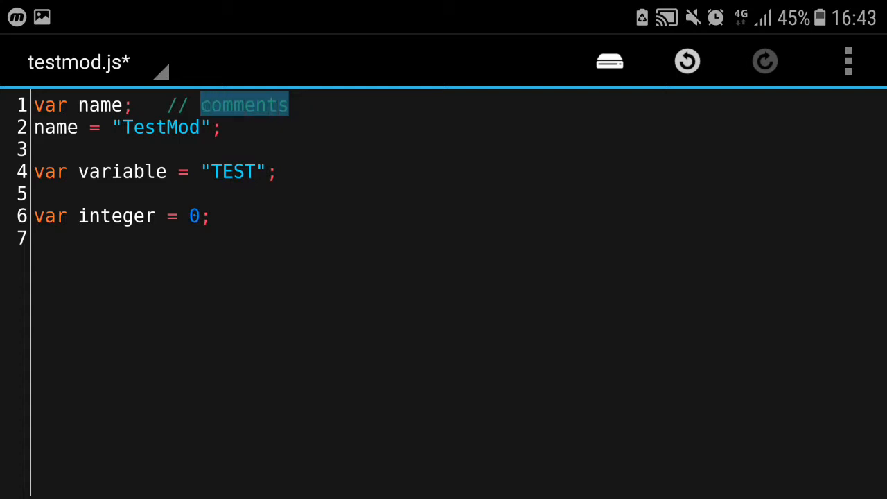
{"action": "type", "text": "Decdlaring"}
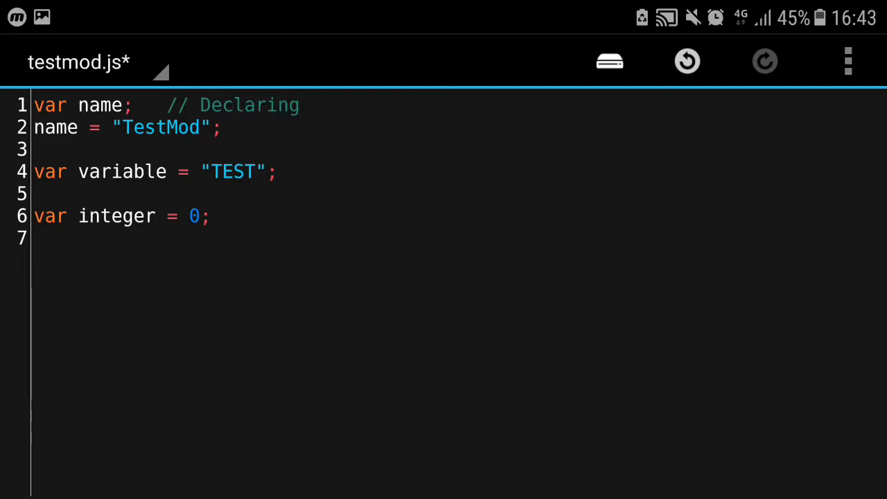
- Add a // Assigning comment after line 2
{"action": "type", "text": "// A"}
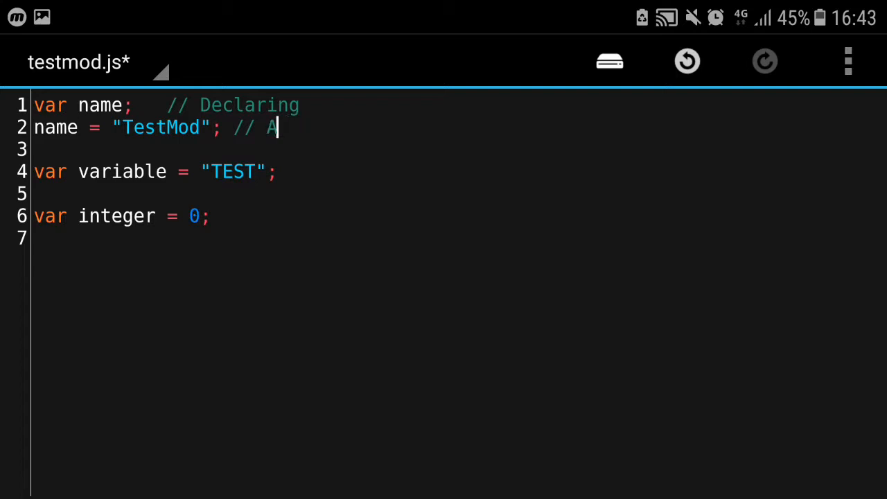
{"action": "type", "text": "ssigning"}
{"action": "left_click", "coordinate": [458, 149]}
{"action": "type", "text": "/**/"}
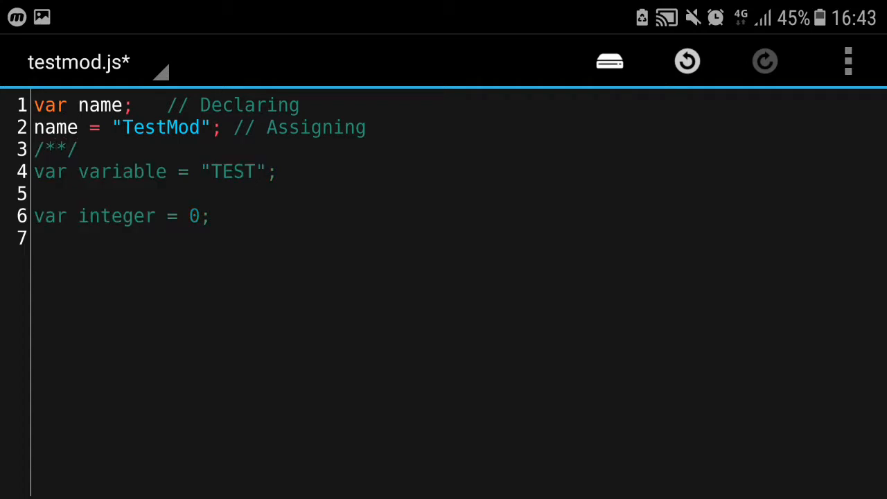
- Fill the block comment with asdasd and asda on separate lines, then select the TEST variable line
{"action": "key", "text": "Enter"}
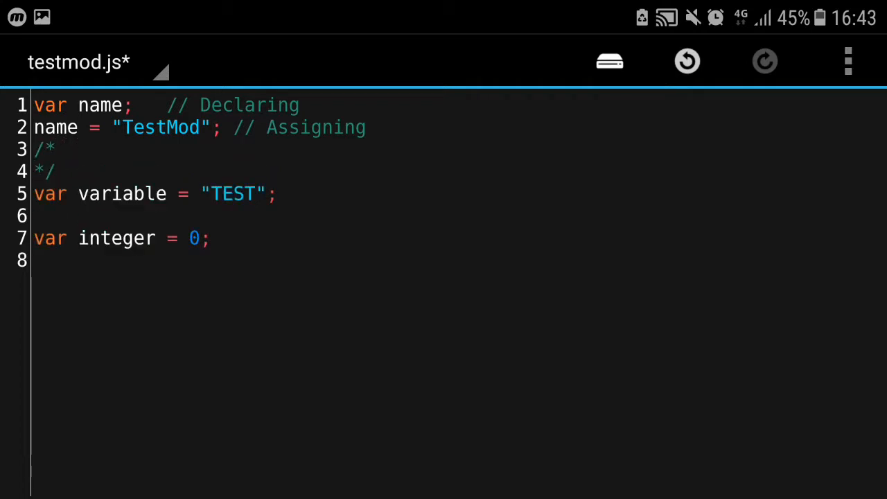
{"action": "type", "text": "asdasd"}
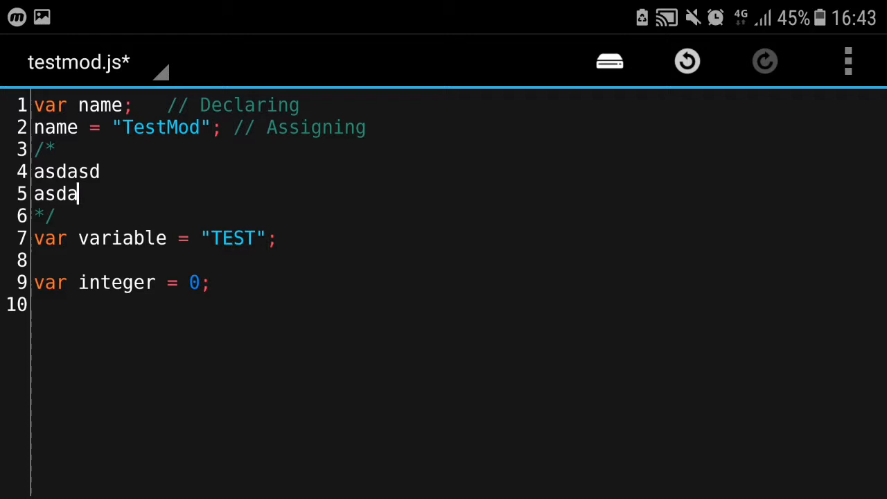
{"action": "key", "text": "Enter"}
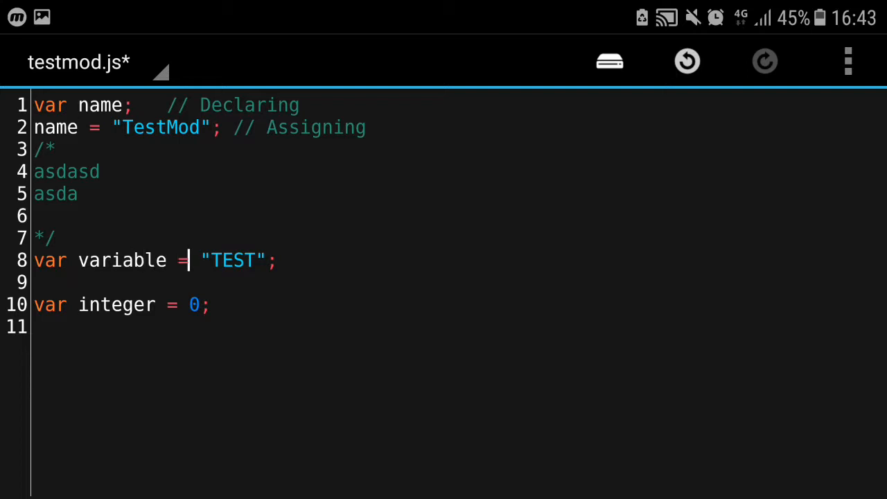
{"action": "left_click", "coordinate": [277, 260]}
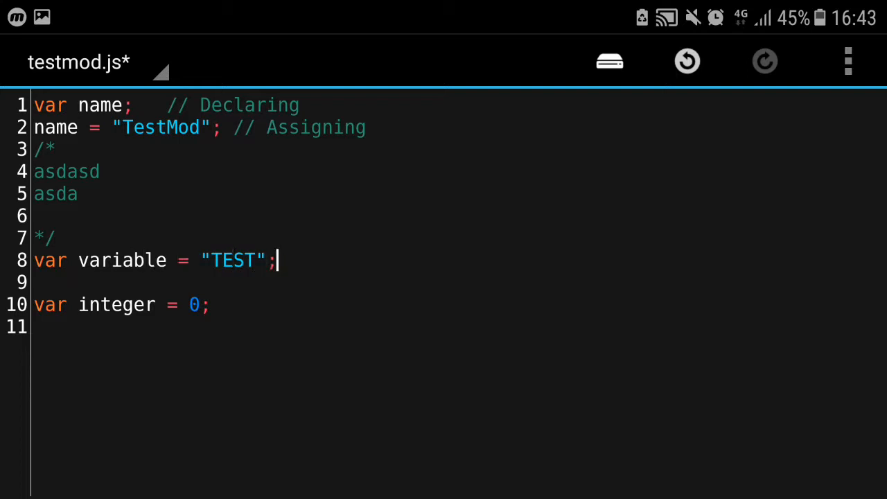
{"action": "triple_click", "coordinate": [139, 260]}
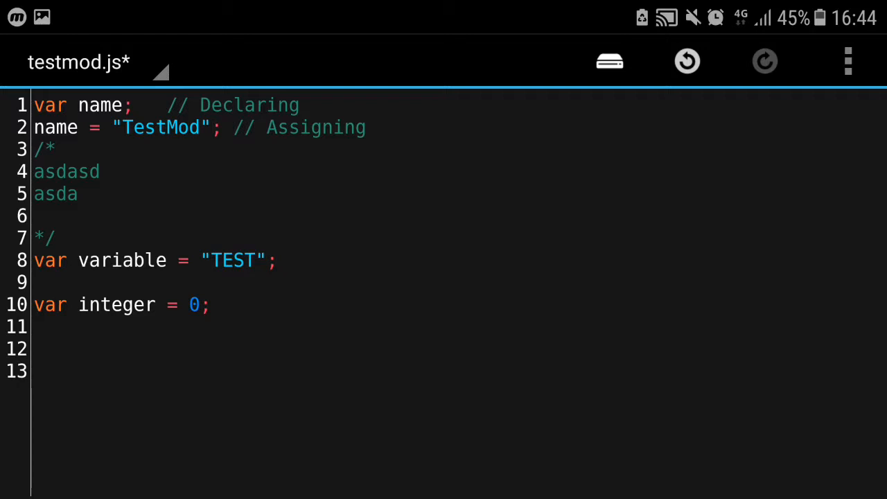
- Add a var int declaration named integer
{"action": "type", "text": "va"}
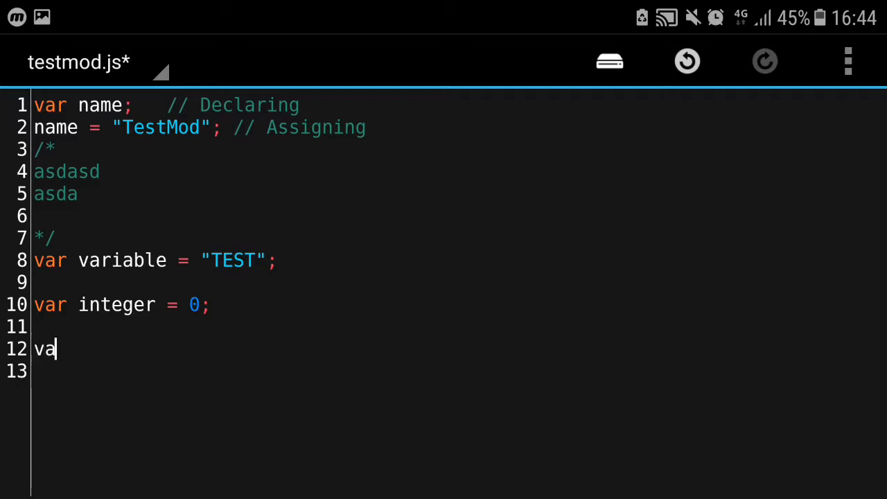
{"action": "type", "text": "r int"}
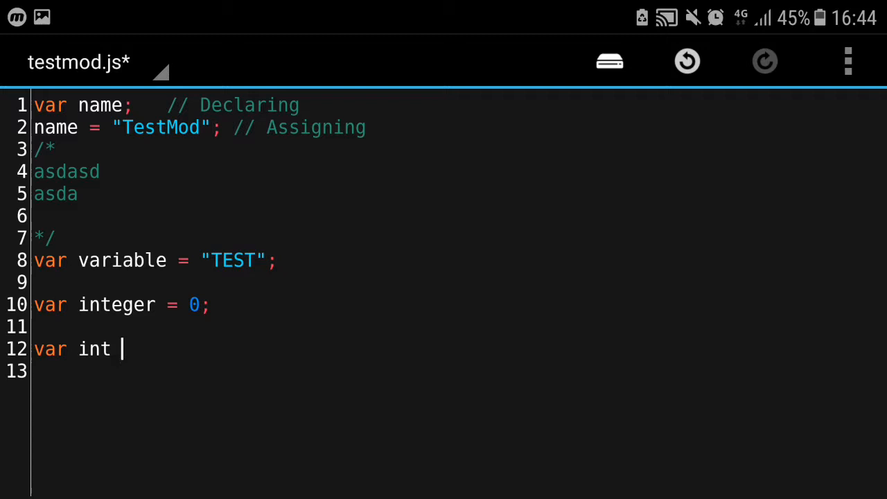
{"action": "type", "text": "integer"}
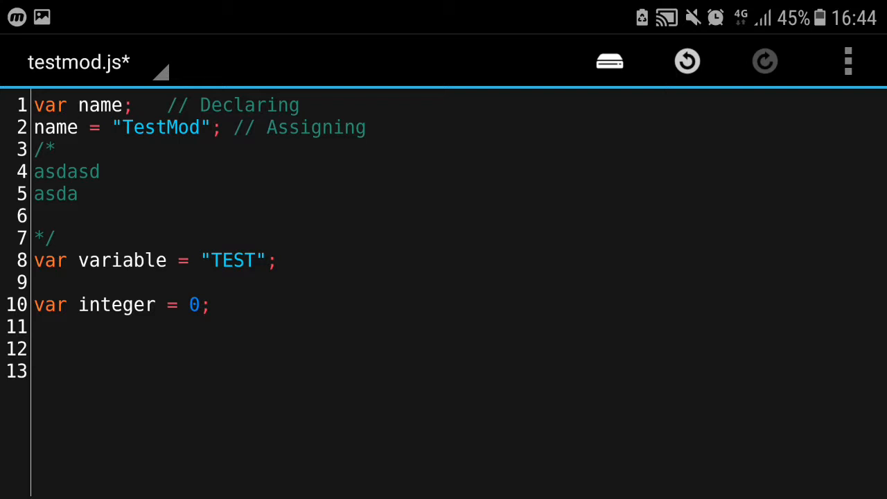
- Add var chars = 's'; and start a new line after it
{"action": "type", "text": "var char"}
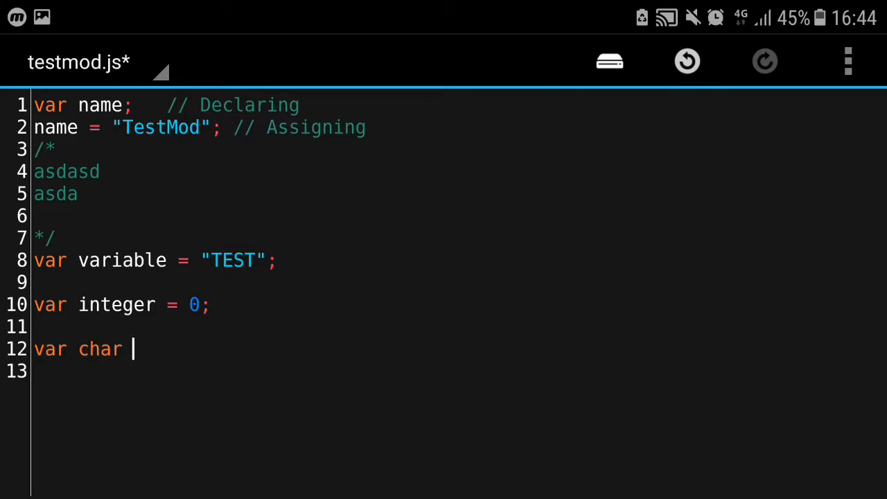
{"action": "type", "text": "= ''"}
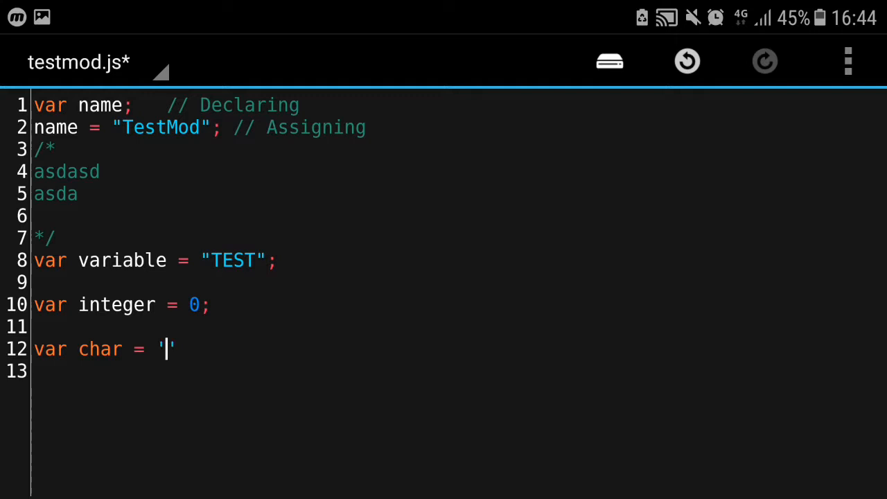
{"action": "type", "text": "s"}
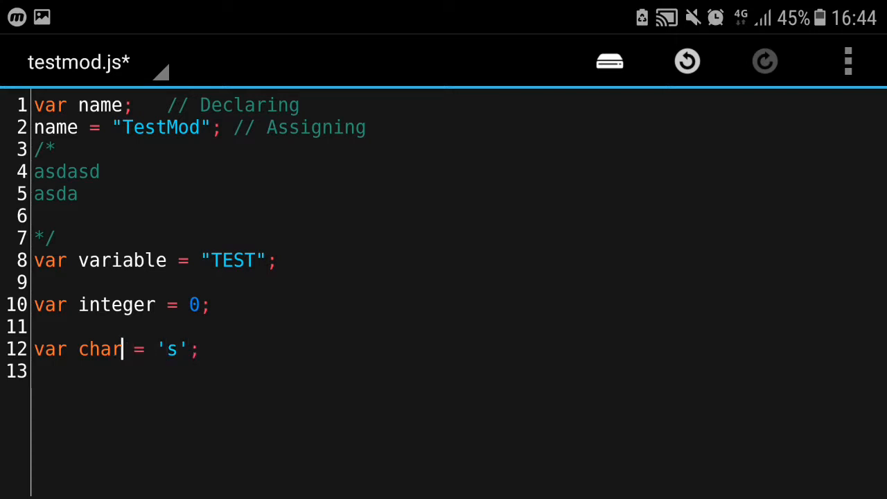
{"action": "type", "text": "s"}
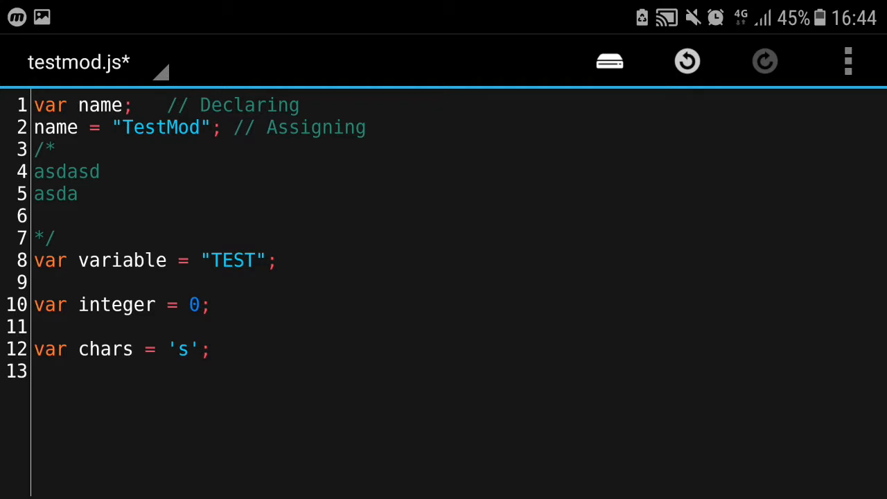
{"action": "left_click", "coordinate": [212, 349]}
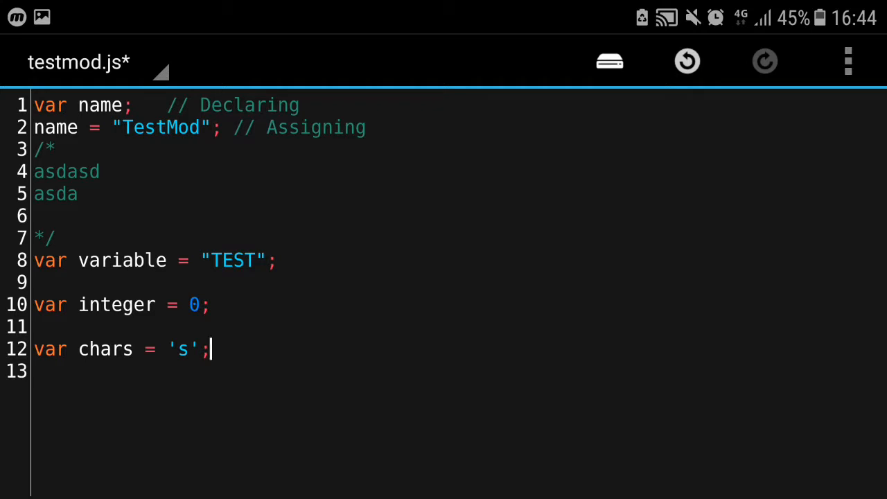
{"action": "type", "text": "var version = 1;"}
{"action": "key", "text": "Enter"}
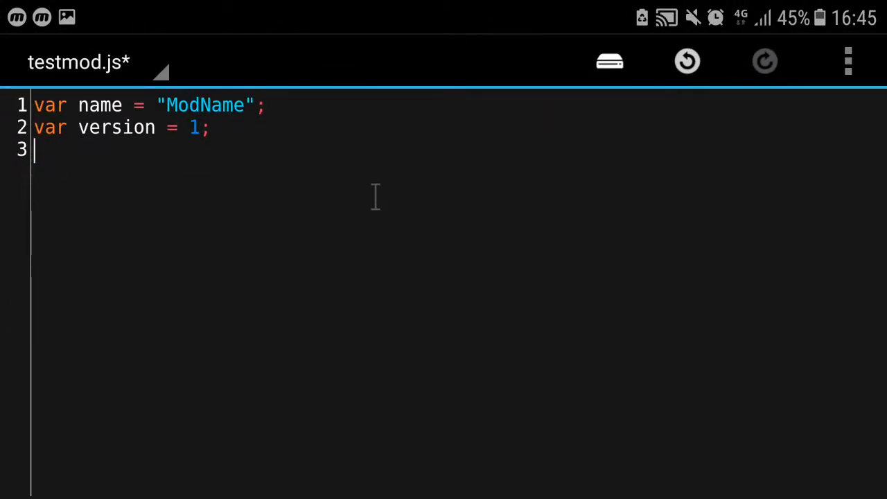
- Declare function func(arg1,arg2) with an opening brace below the version line
{"action": "key", "text": "Enter"}
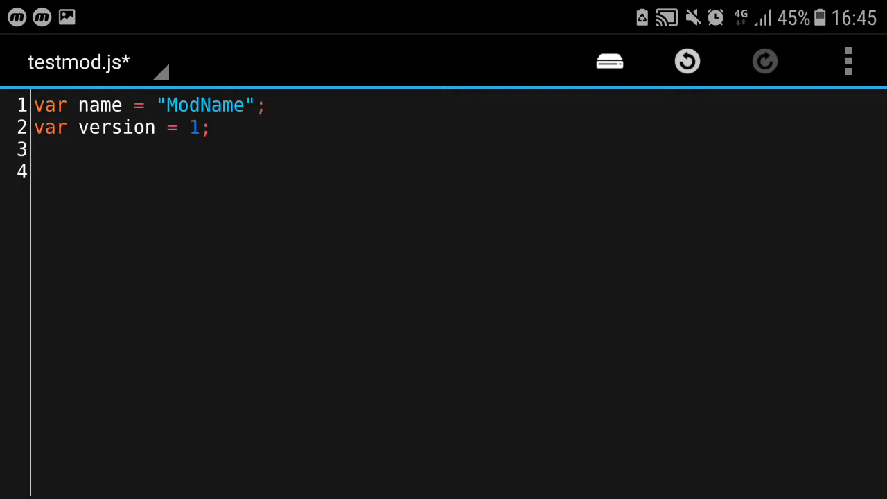
{"action": "type", "text": "fun"}
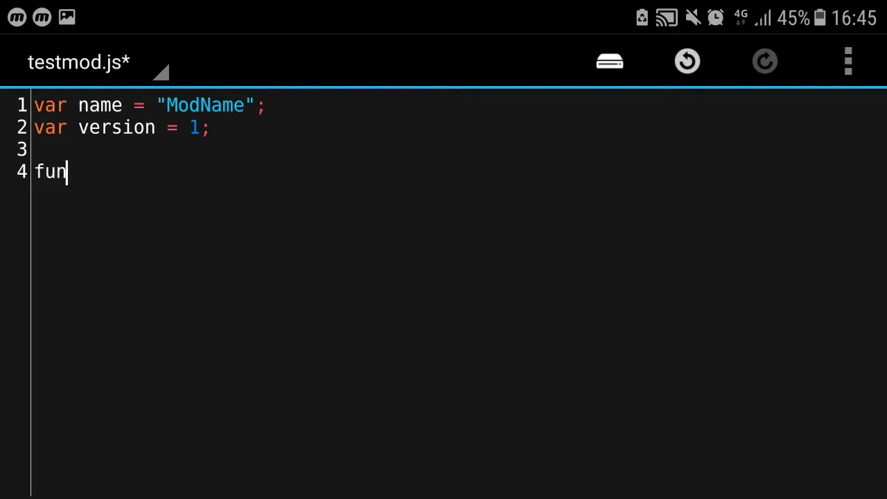
{"action": "type", "text": "ction"}
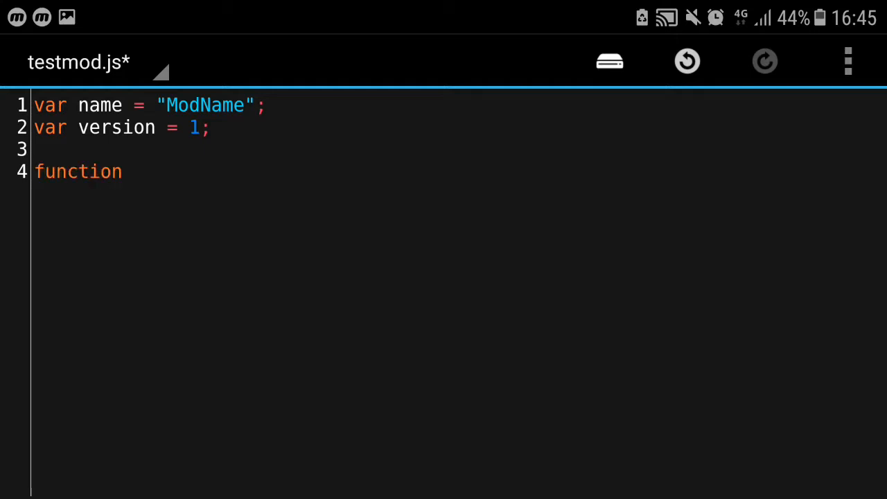
{"action": "type", "text": "func(){"}
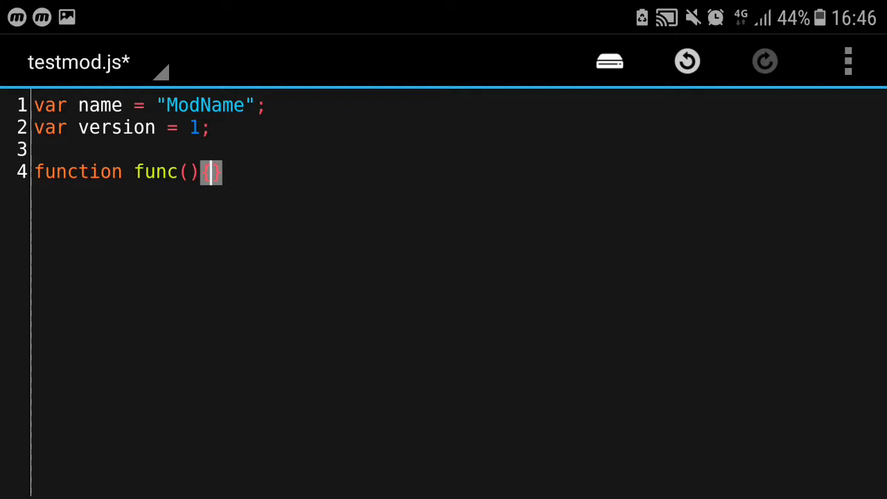
{"action": "type", "text": "{"}
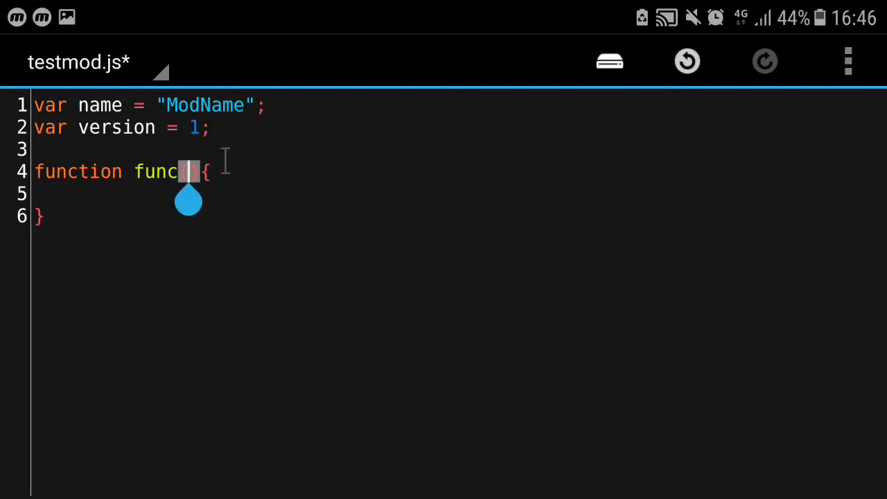
{"action": "type", "text": "(arg1,"}
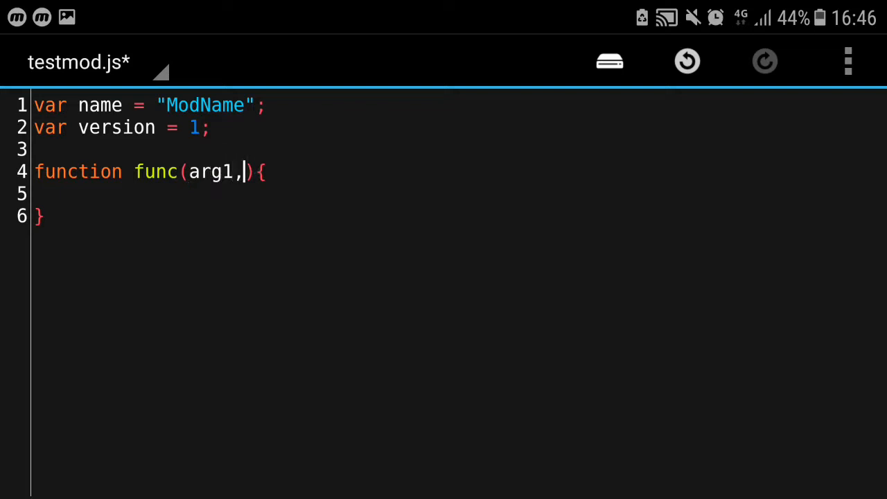
{"action": "type", "text": "arg2"}
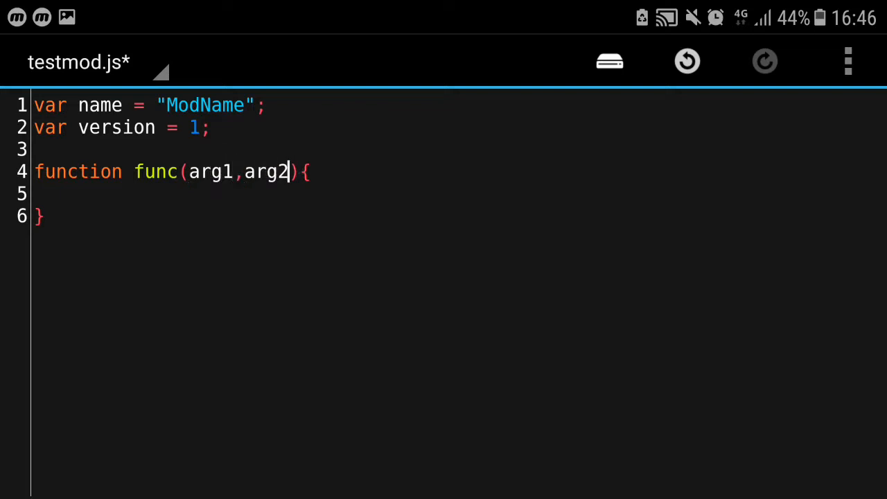
- Give func a body assigning arg1 to var name2 and returning name2
{"action": "left_click", "coordinate": [64, 196]}
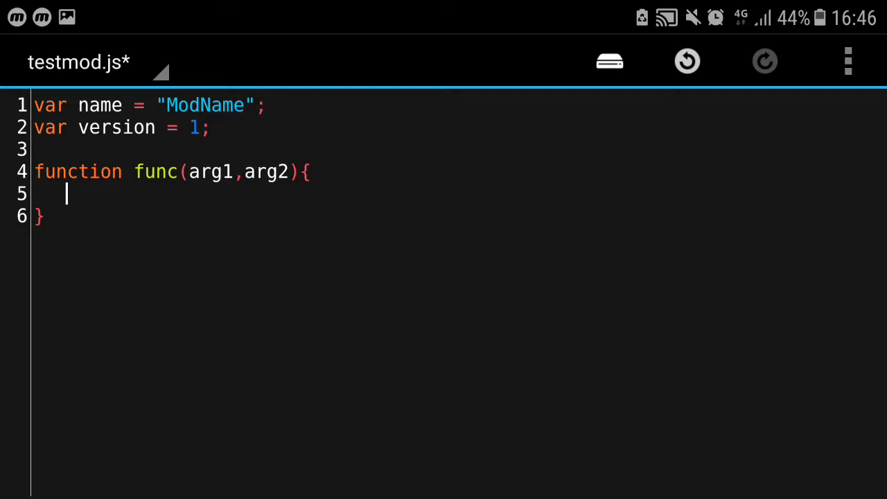
{"action": "type", "text": "var name2"}
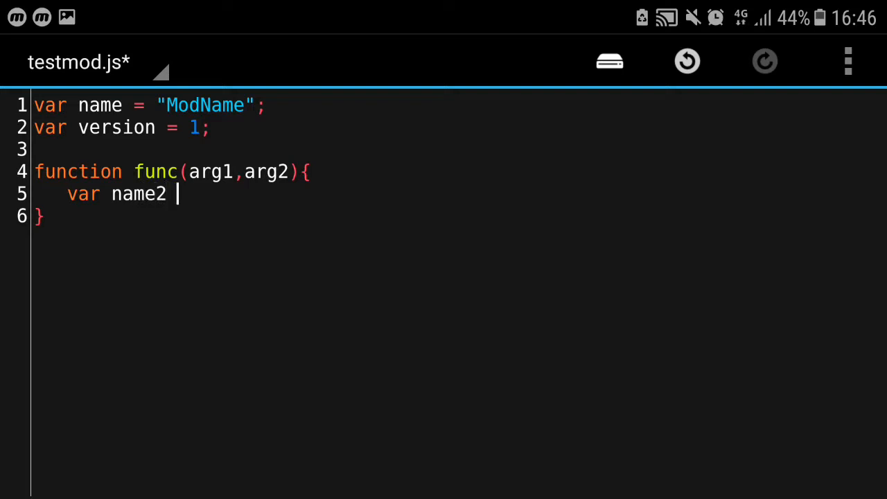
{"action": "type", "text": "= arg1;"}
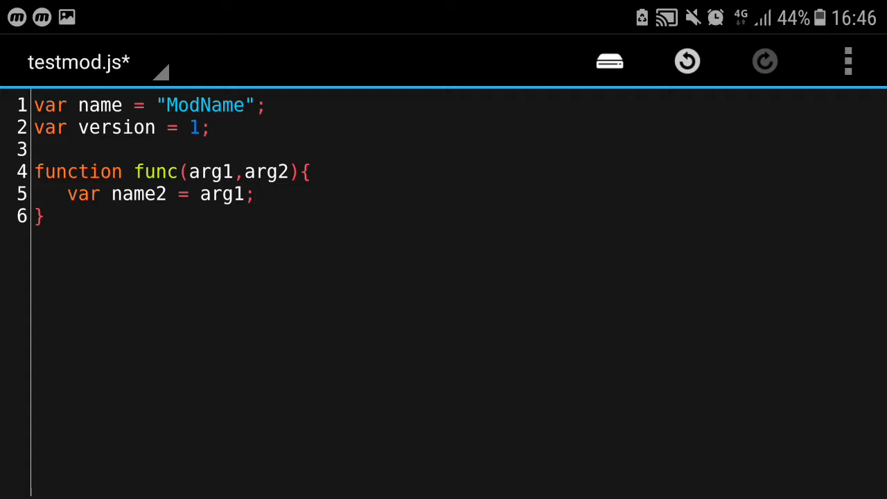
{"action": "key", "text": "Enter"}
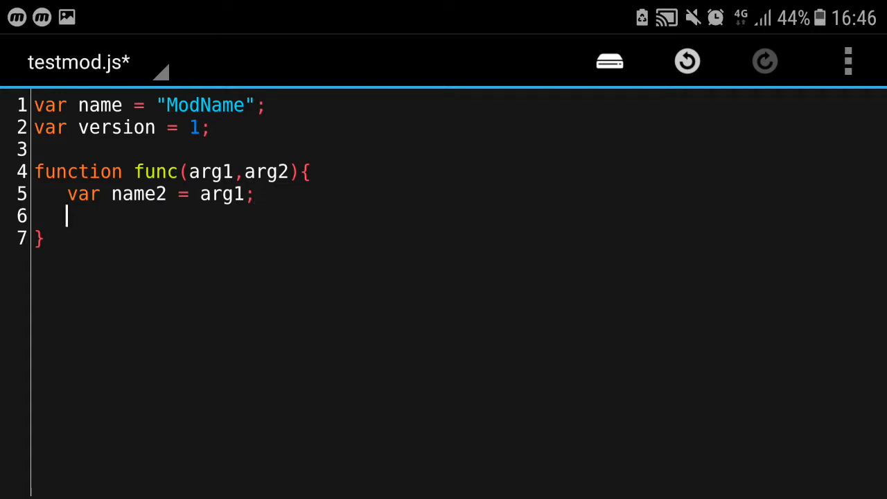
{"action": "type", "text": "rf"}
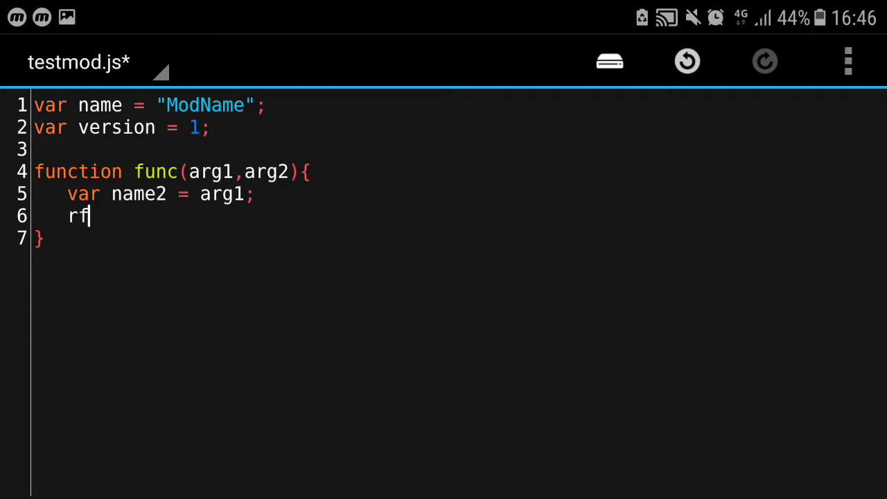
{"action": "type", "text": "return n;"}
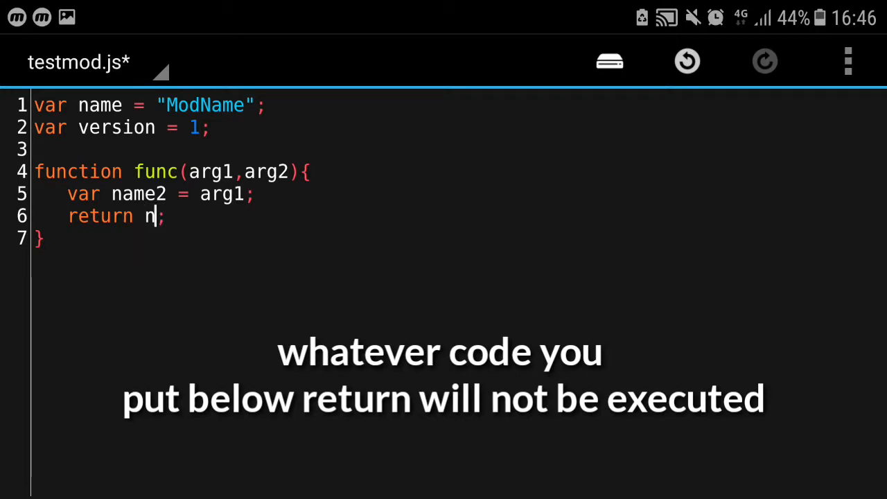
{"action": "type", "text": "ame2"}
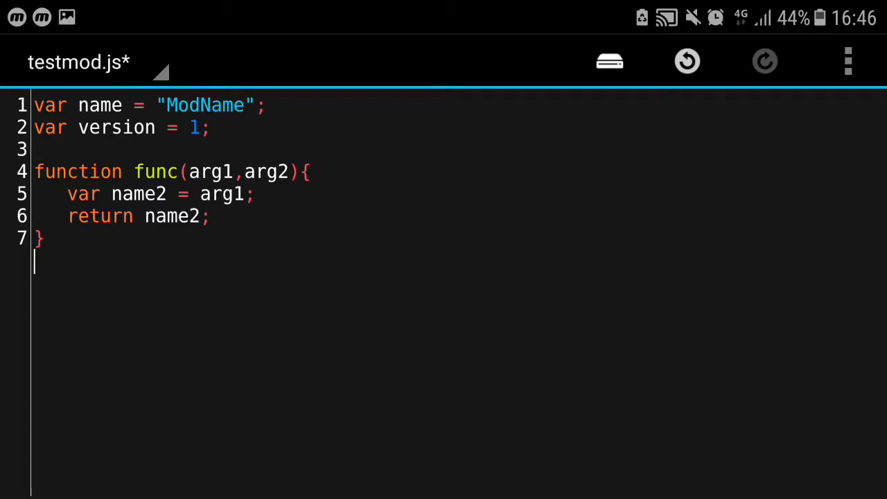
- Write func2 = function(arg1,arg2,arg3){} below func
{"action": "type", "text": "fun"}
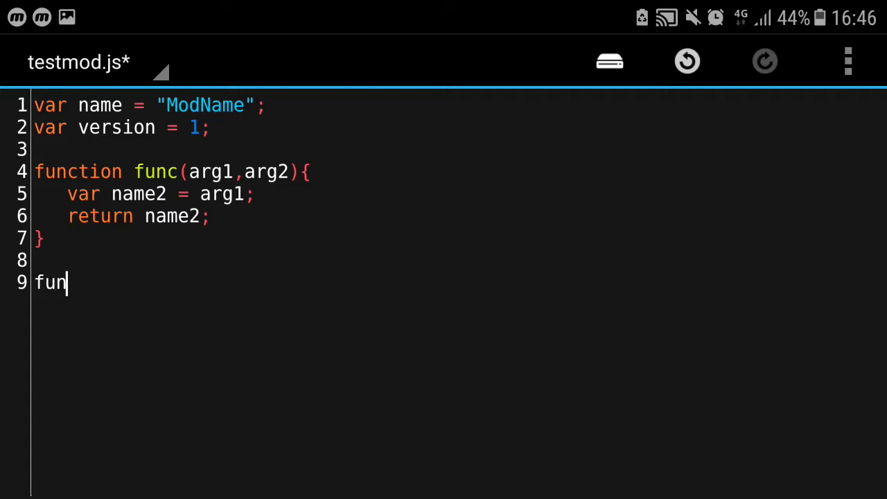
{"action": "type", "text": "c2"}
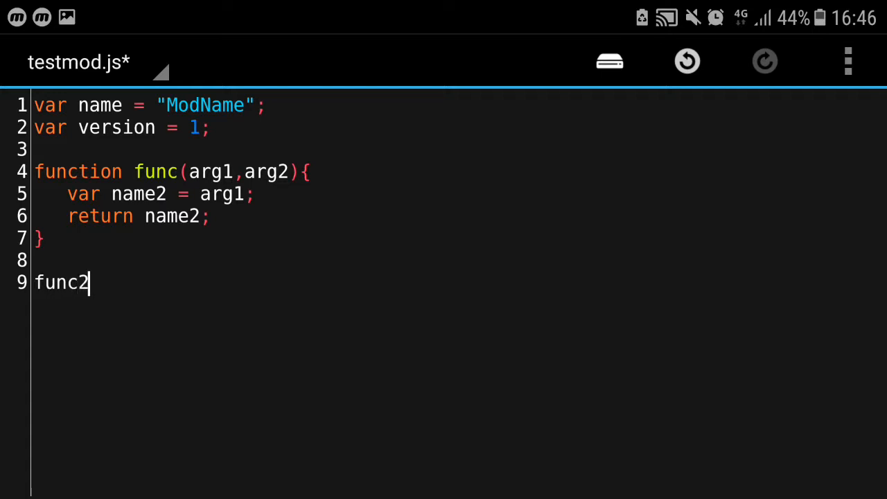
{"action": "type", "text": "= functio"}
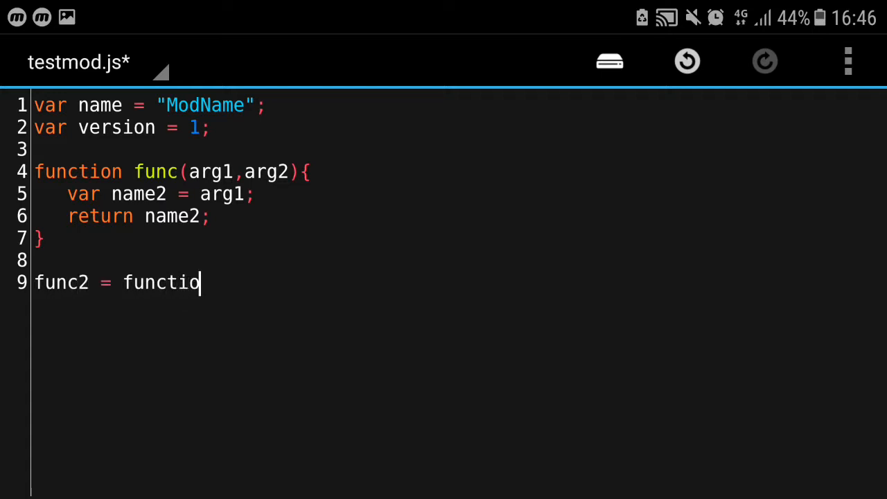
{"action": "type", "text": "n(){}"}
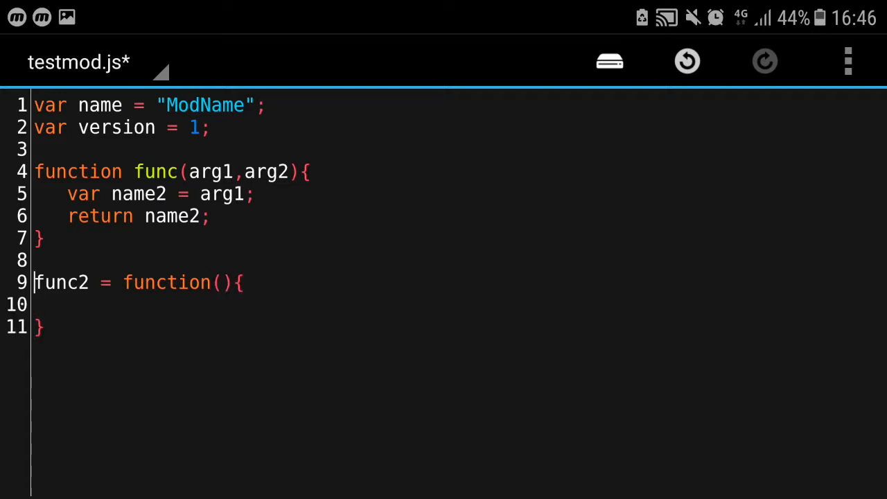
{"action": "type", "text": "a"}
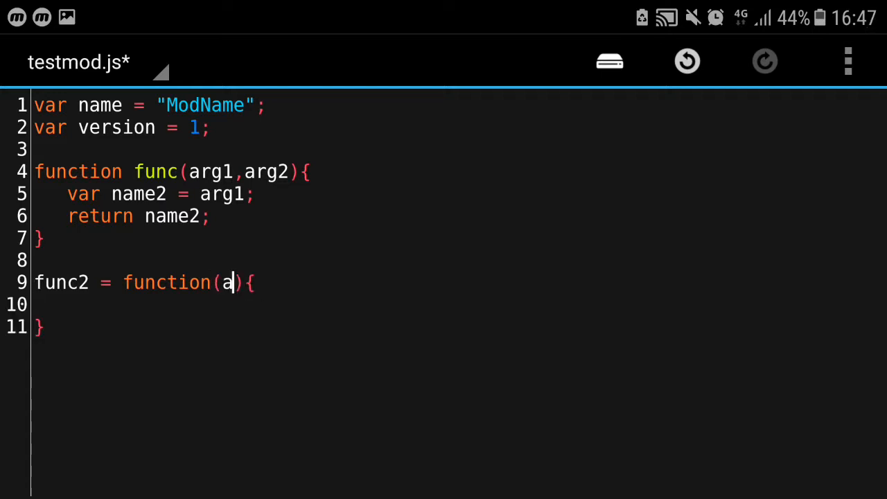
{"action": "type", "text": "rg1,arg2,a"}
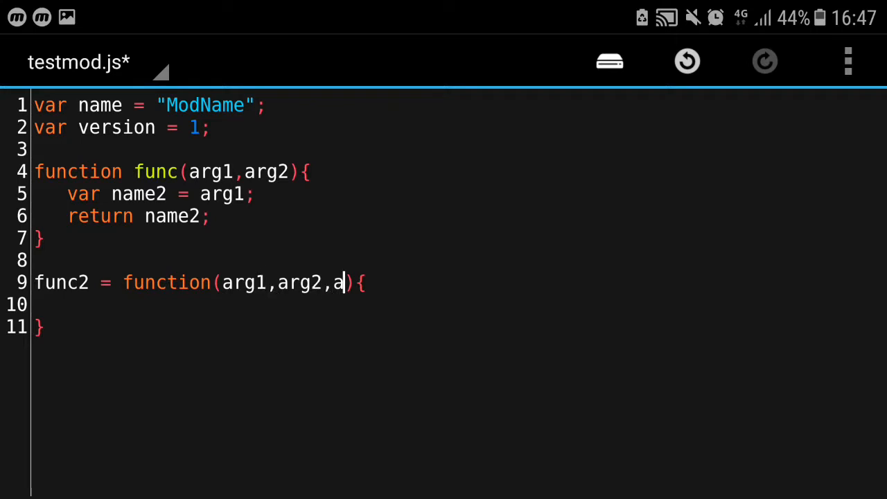
{"action": "type", "text": "rg3"}
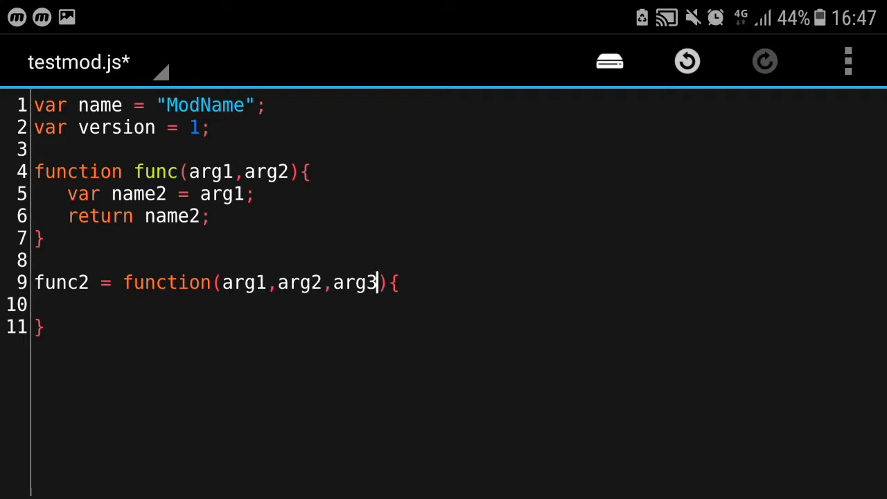
- Make func2's body return 0; and add a blank line after it
{"action": "left_click", "coordinate": [76, 307]}
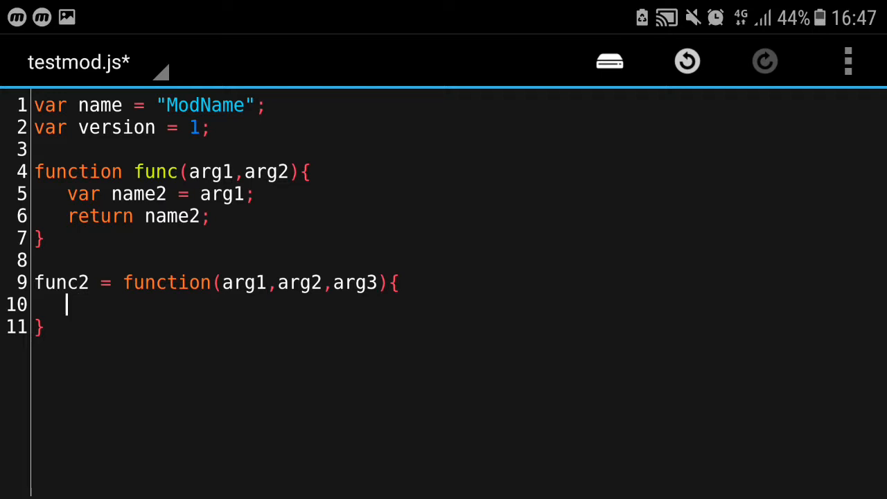
{"action": "type", "text": "return"}
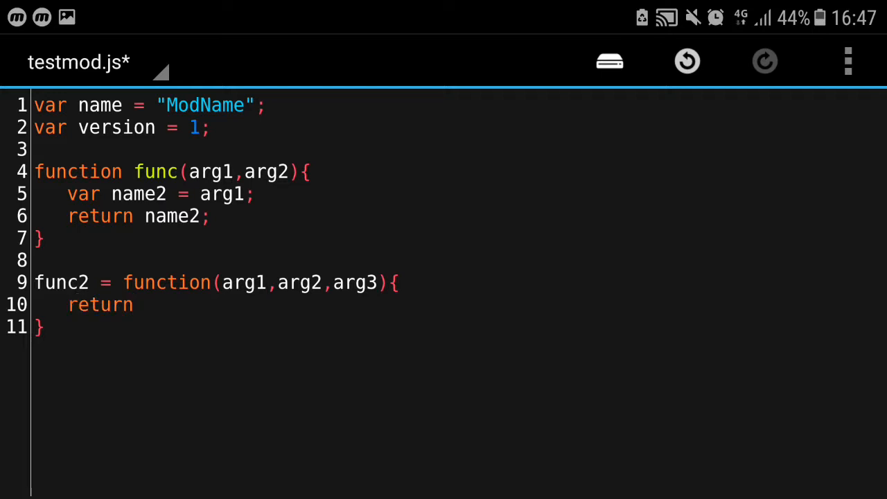
{"action": "type", "text": "0;"}
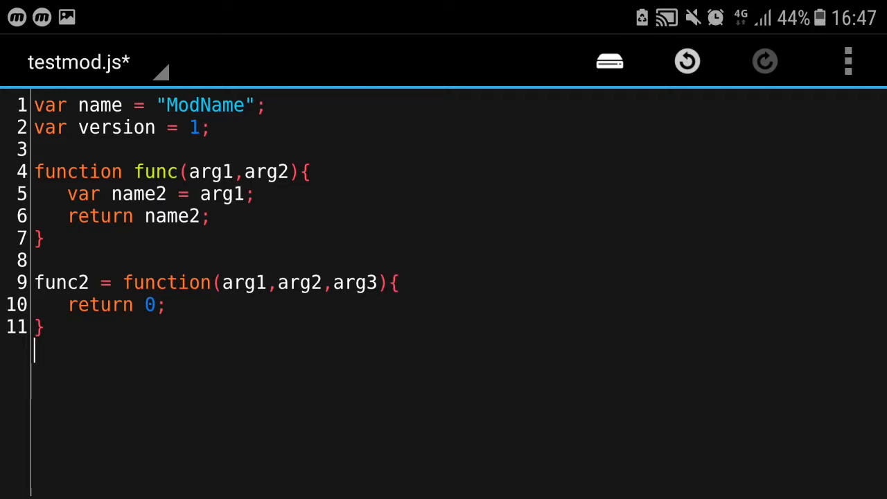
{"action": "key", "text": "Enter"}
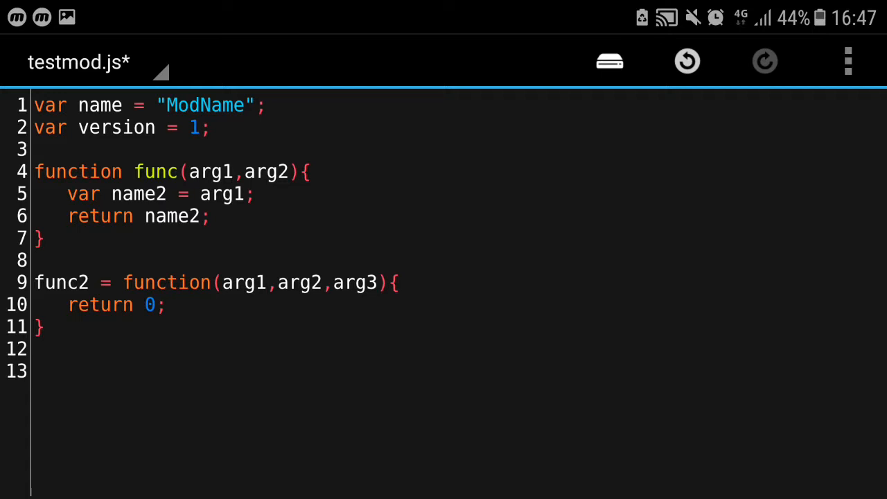
- Write function multiply(n1,n2){ returning n1*n2
{"action": "type", "text": "function mu"}
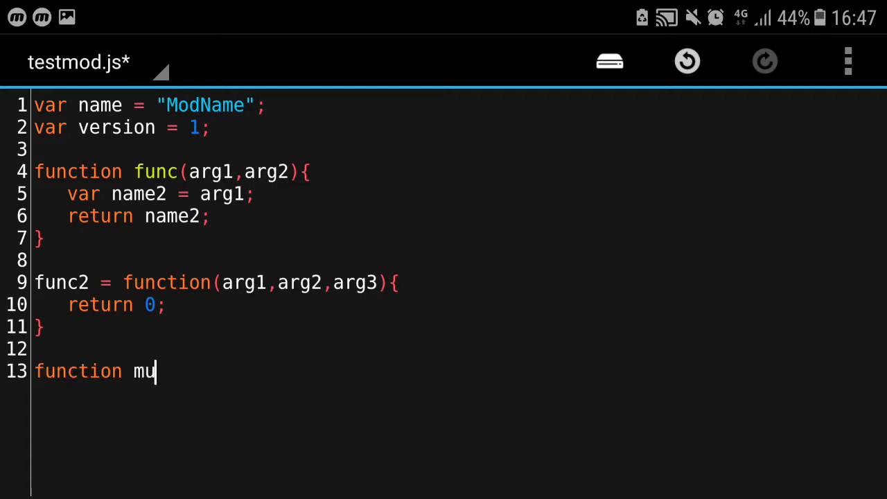
{"action": "type", "text": "ltiply("}
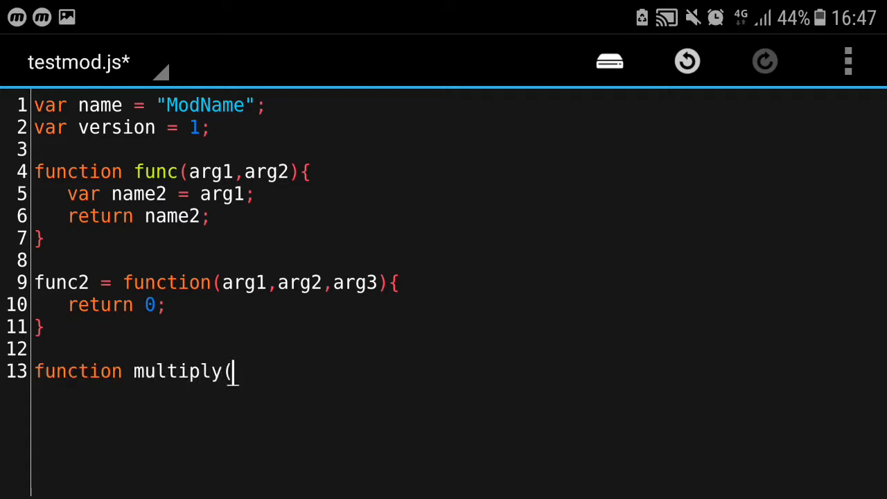
{"action": "type", "text": "n1,n2"}
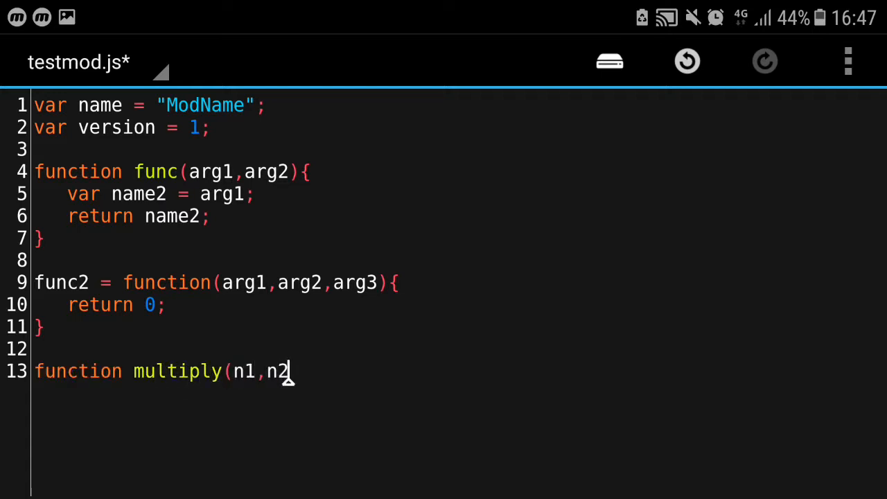
{"action": "type", "text": "){"}
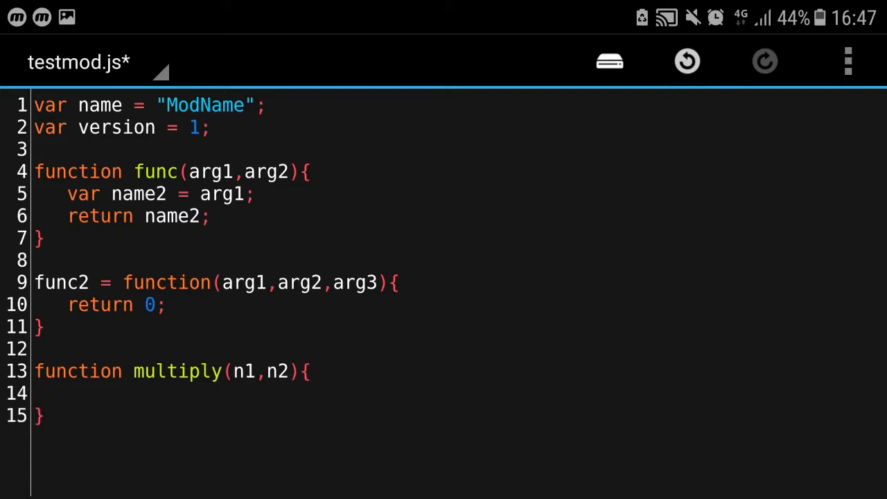
{"action": "type", "text": "return n1"}
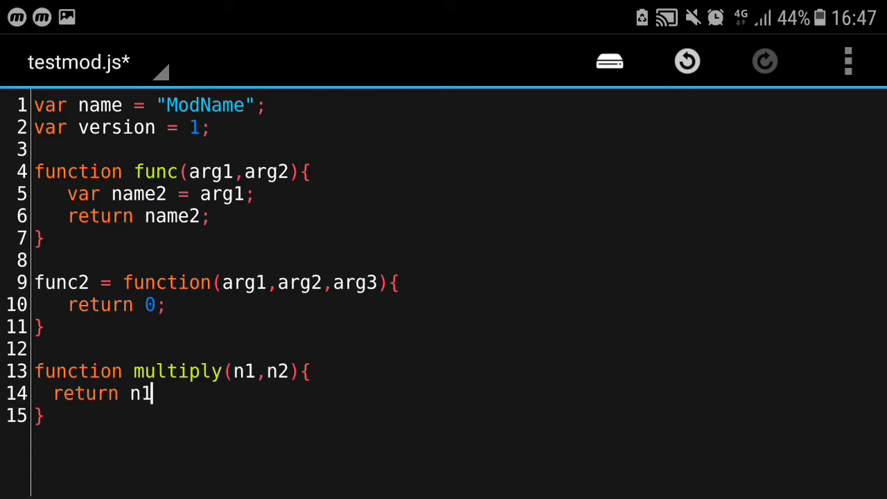
{"action": "type", "text": "*n2;"}
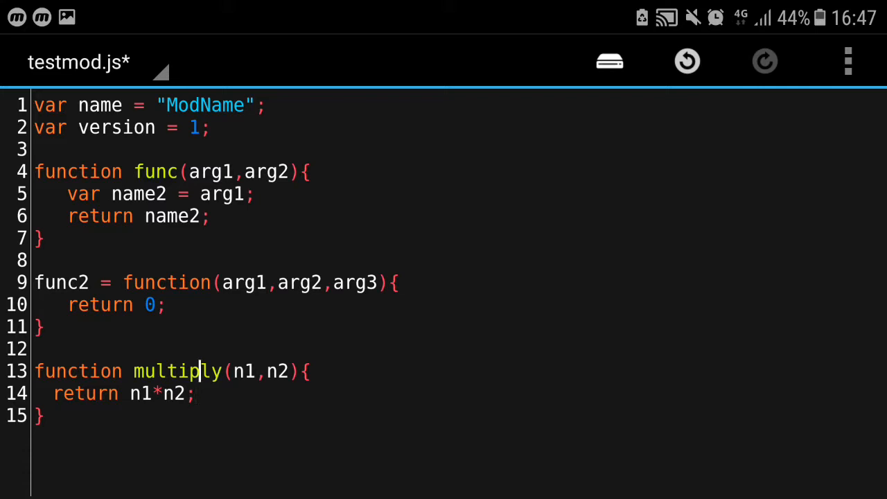
- Add a /// Operators comment above the multiply return and start a new line below
{"action": "key", "text": "Enter"}
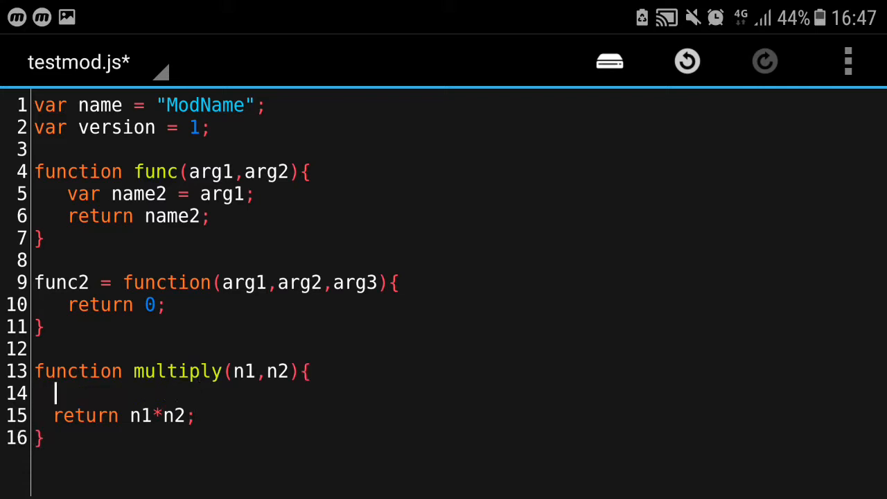
{"action": "type", "text": "/// Op"}
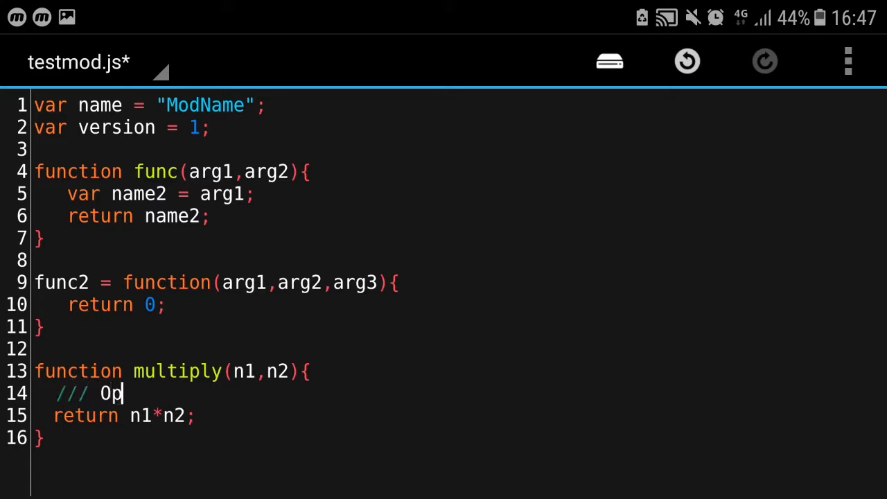
{"action": "type", "text": "erators"}
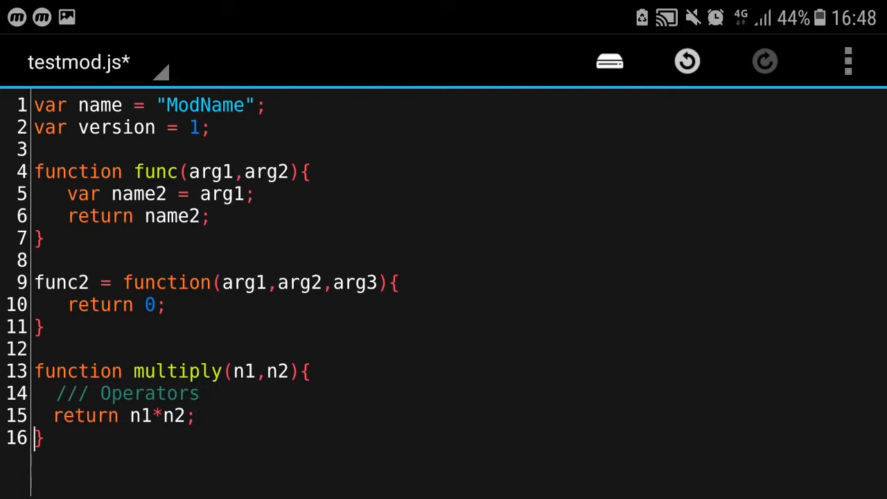
{"action": "key", "text": "Enter"}
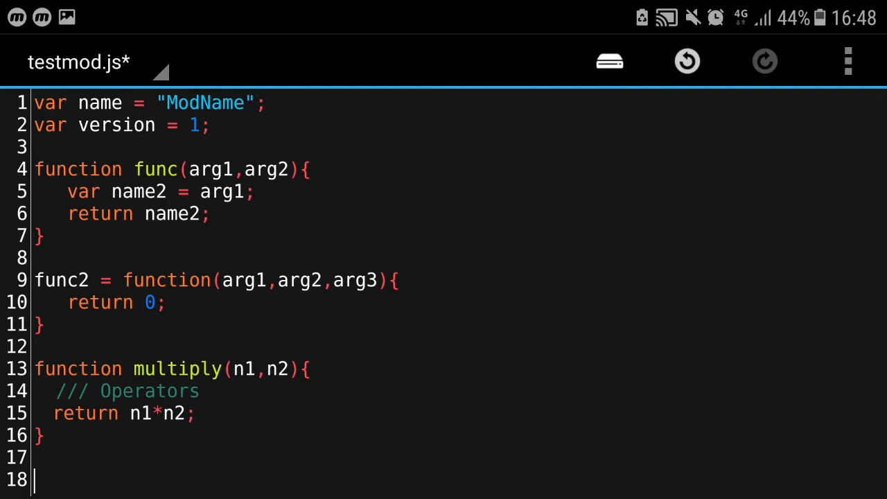
- Write var number = multiply(3); using autocomplete for multiply
{"action": "type", "text": "var n"}
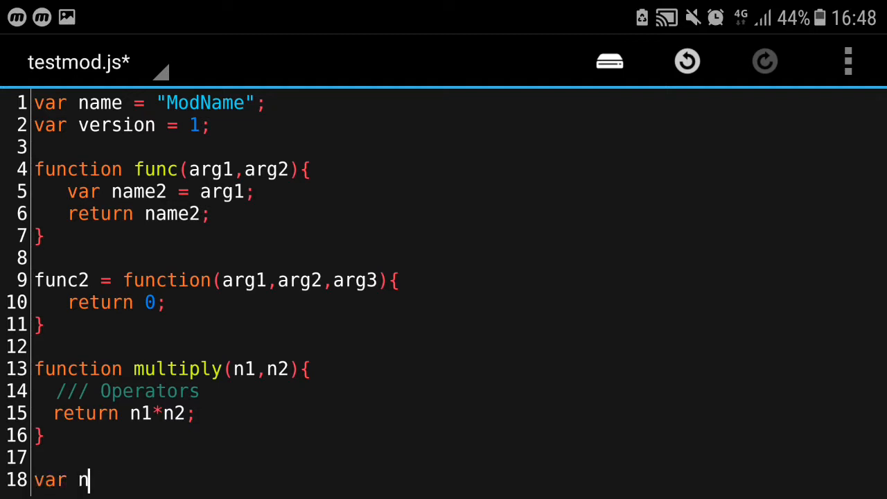
{"action": "type", "text": "umber ="}
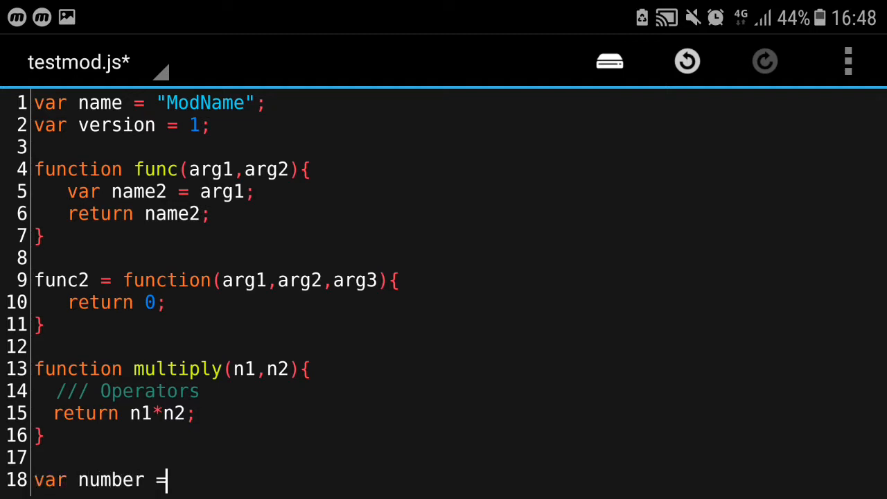
{"action": "type", "text": "mulp"}
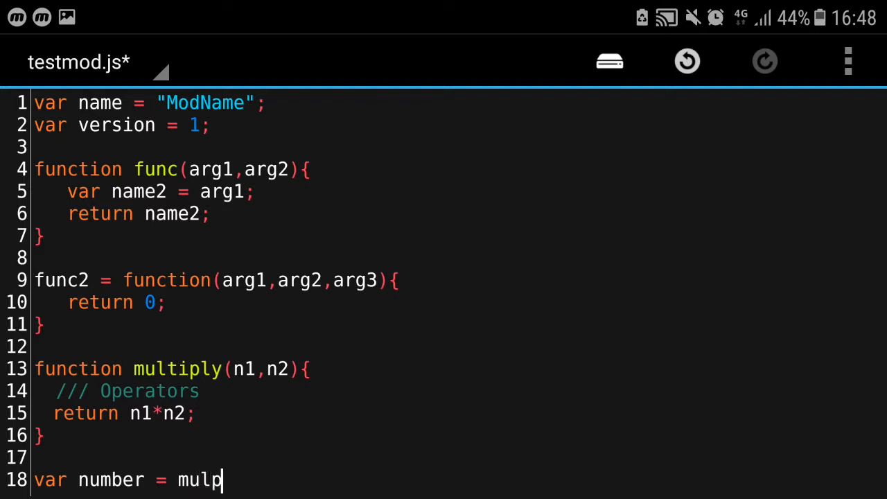
{"action": "type", "text": "it"}
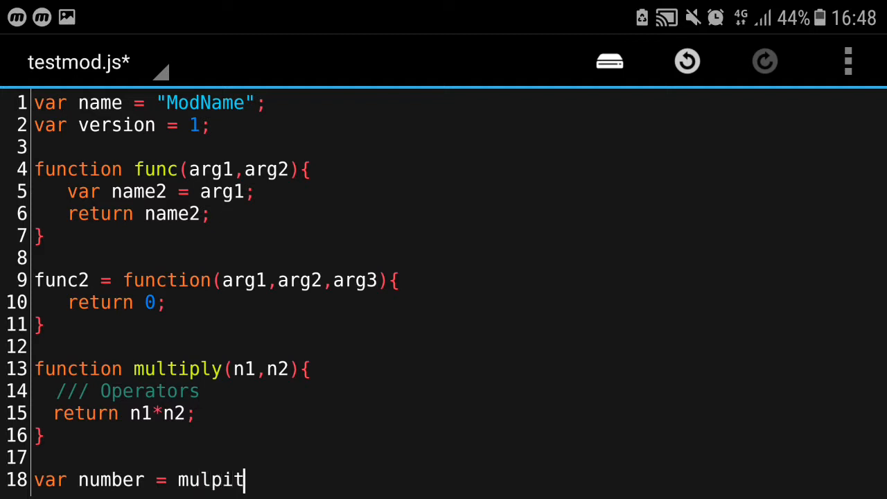
{"action": "type", "text": "ply"}
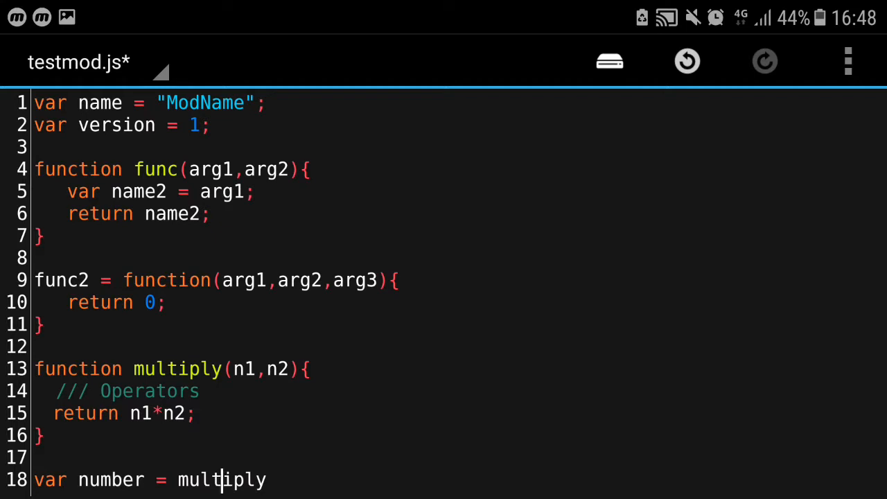
{"action": "type", "text": "();"}
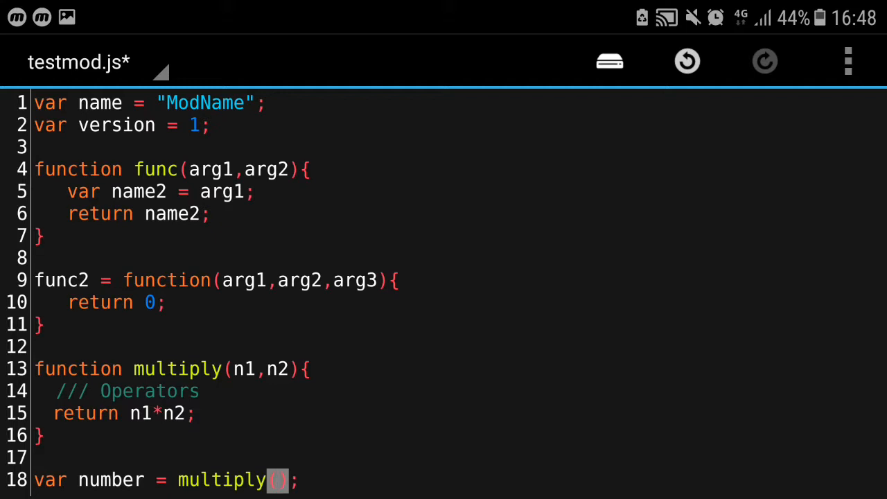
{"action": "type", "text": "3"}
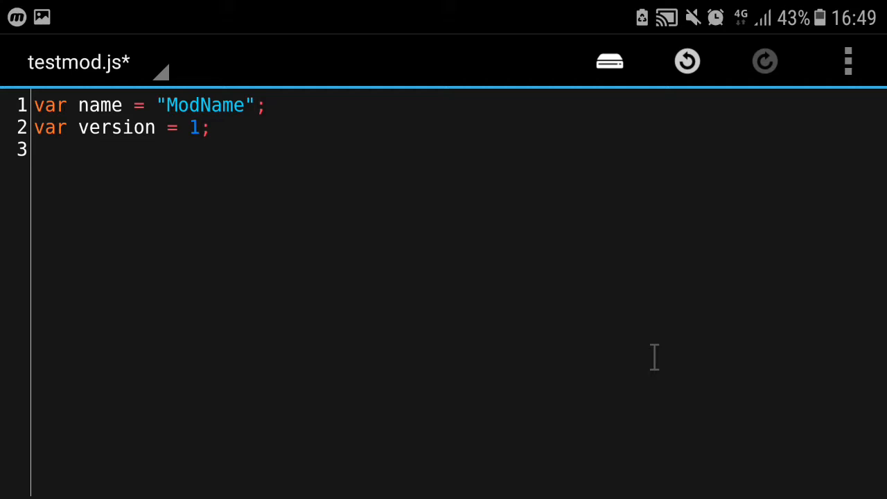
- Add print("Mod Succesful!!!!!"); on a new line below the variables
{"action": "key", "text": "Enter"}
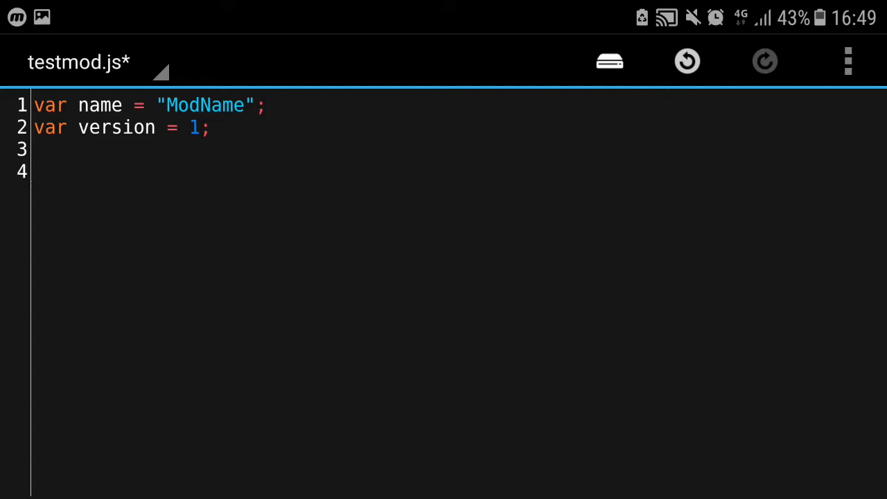
{"action": "type", "text": "print(\"\");"}
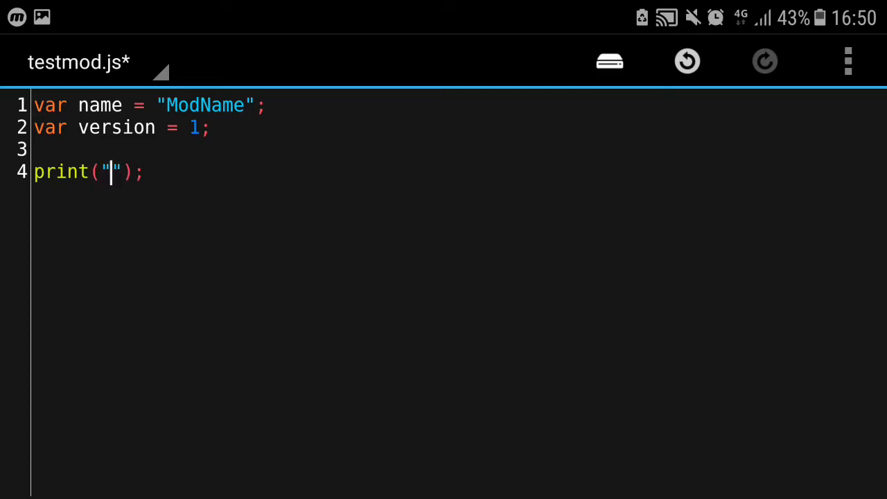
{"action": "type", "text": "Mod Succe"}
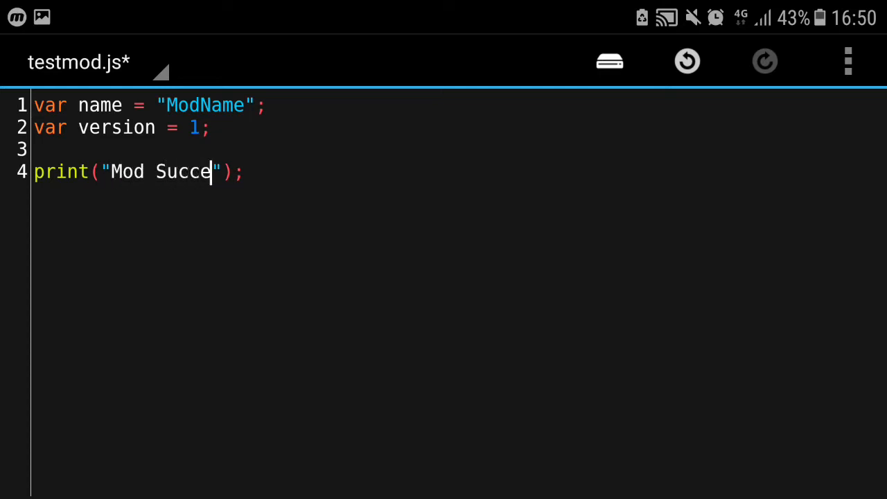
{"action": "type", "text": "sful!!!!!"}
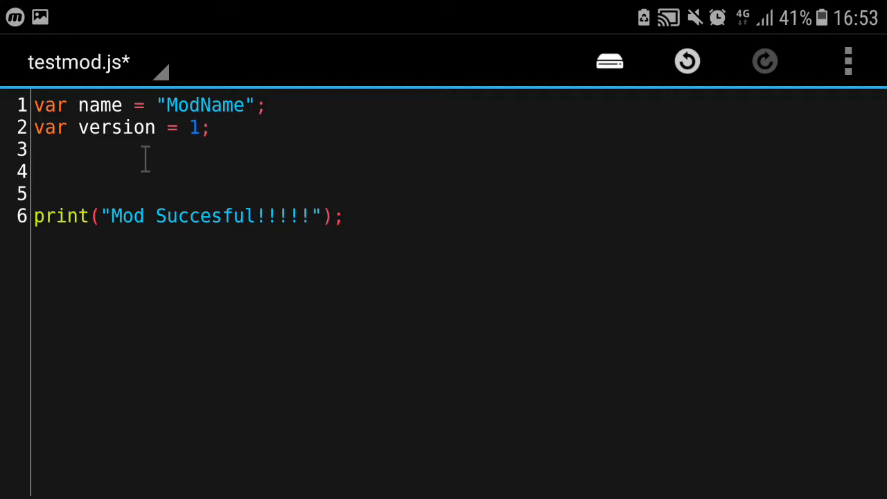
- Begin a function keyword on line 4 and switch to the modpescript_dump.js reference file
{"action": "type", "text": "function"}
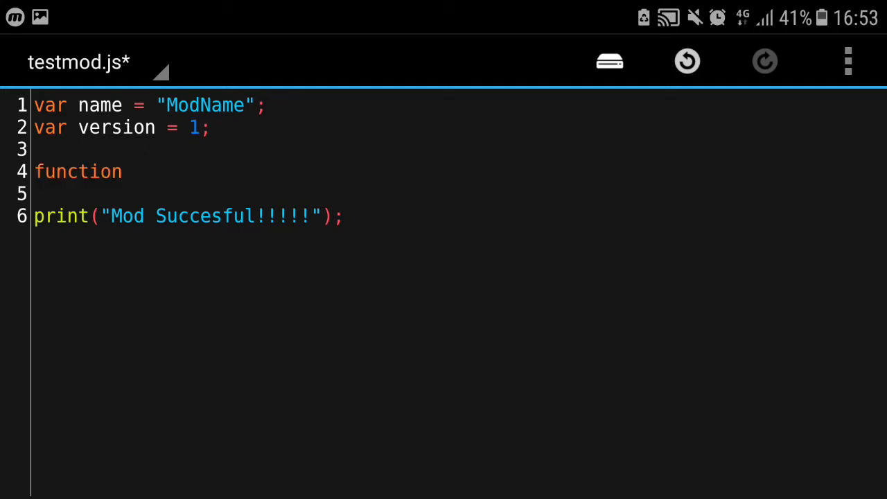
{"action": "left_click", "coordinate": [67, 66]}
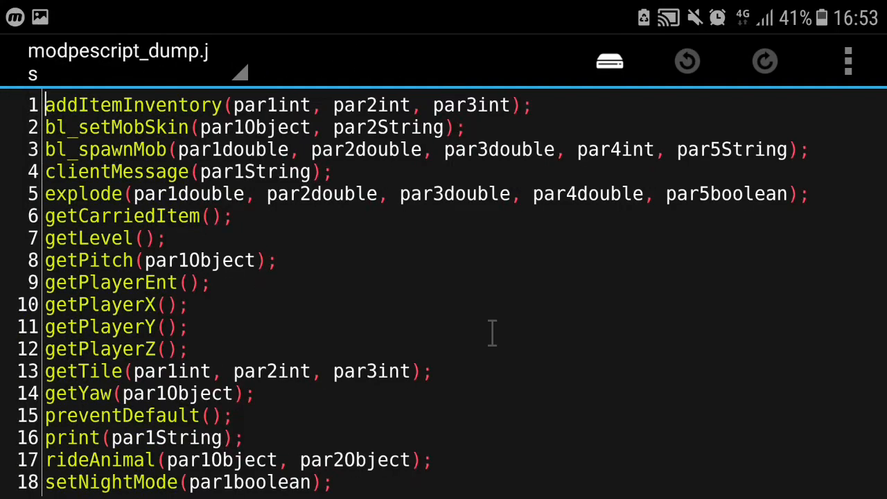
- Scroll modpescript_dump.js down to the hook functions list showing chatHook(str)
{"action": "scroll", "scroll_direction": "down", "scroll_amount": 3}
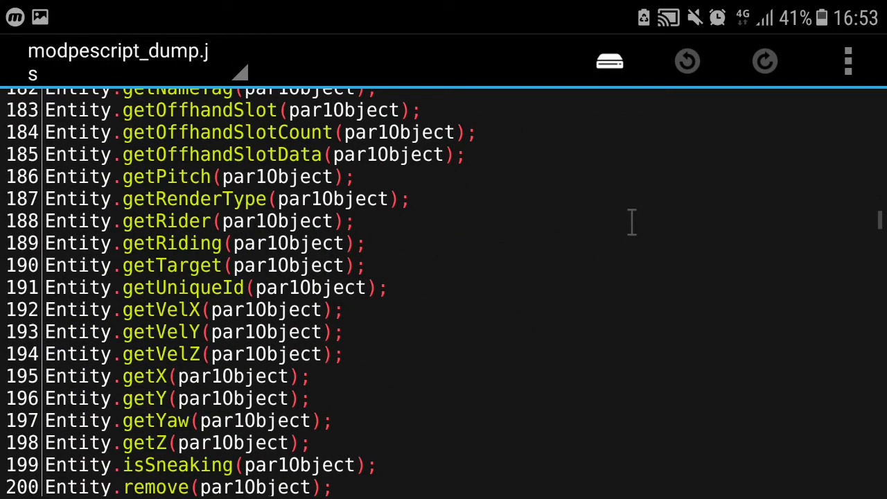
{"action": "scroll", "scroll_direction": "down", "scroll_amount": 3}
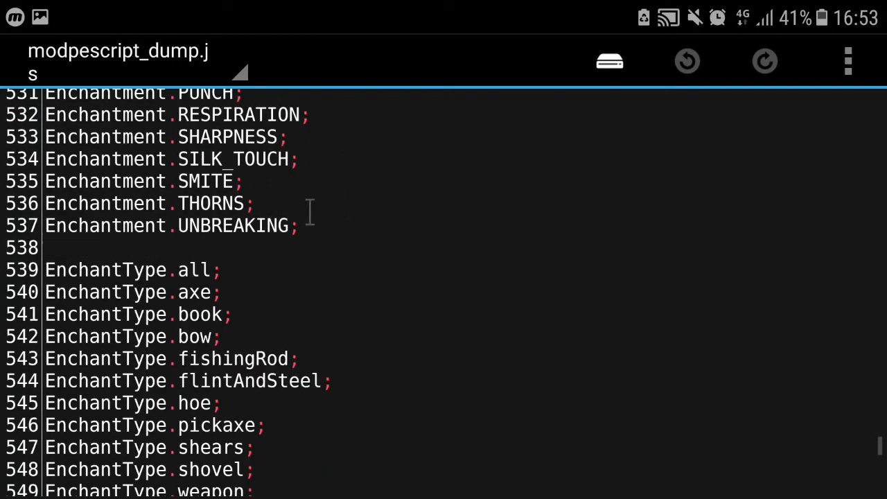
{"action": "scroll", "scroll_direction": "up", "scroll_amount": 3}
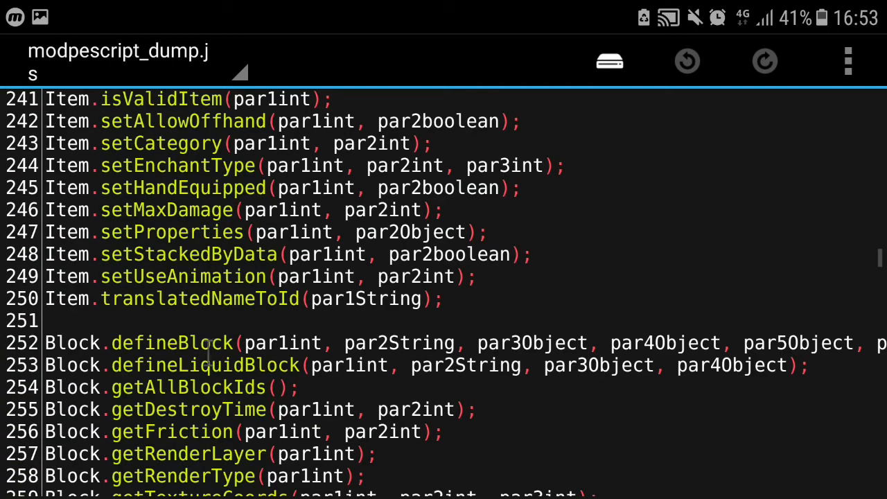
{"action": "scroll", "scroll_direction": "down", "scroll_amount": 3}
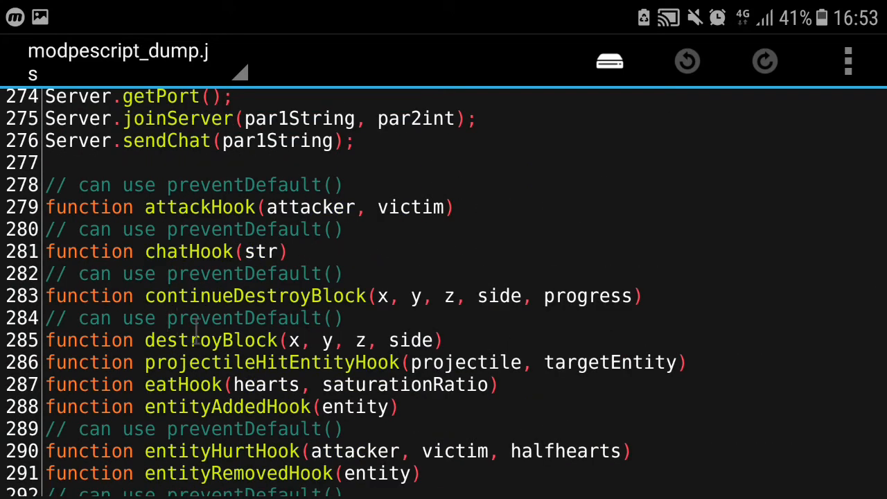
{"action": "scroll", "scroll_direction": "down", "scroll_amount": 3}
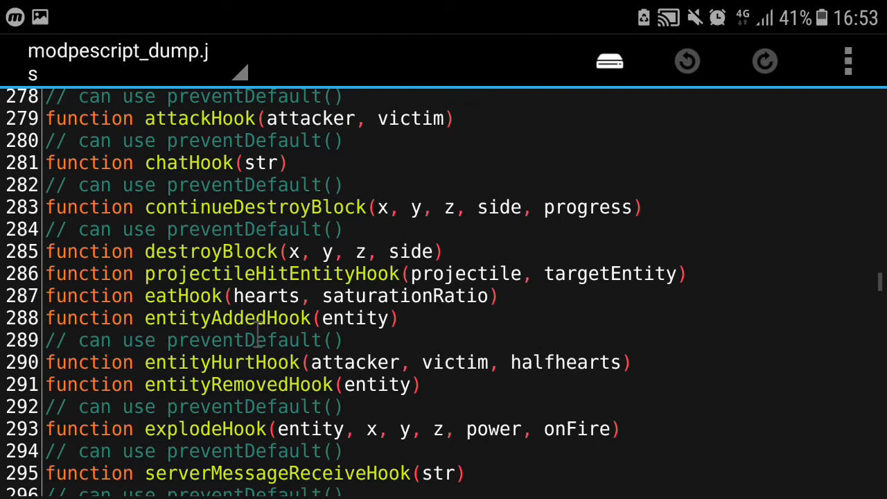
{"action": "scroll", "scroll_direction": "down", "scroll_amount": 3}
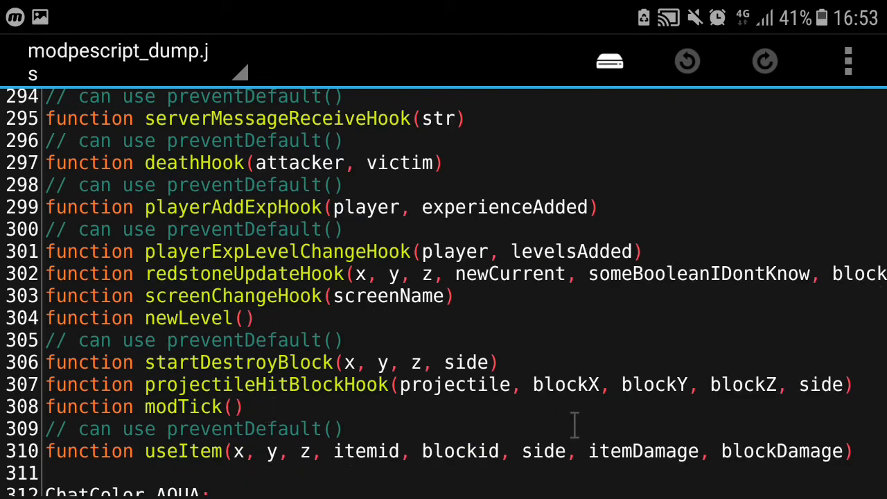
{"action": "scroll", "scroll_direction": "down", "scroll_amount": 3}
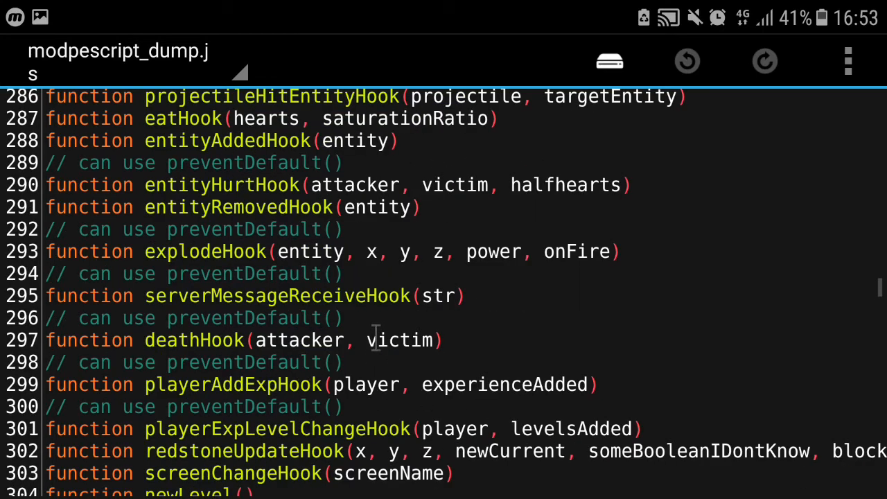
{"action": "scroll", "scroll_direction": "down", "scroll_amount": 3}
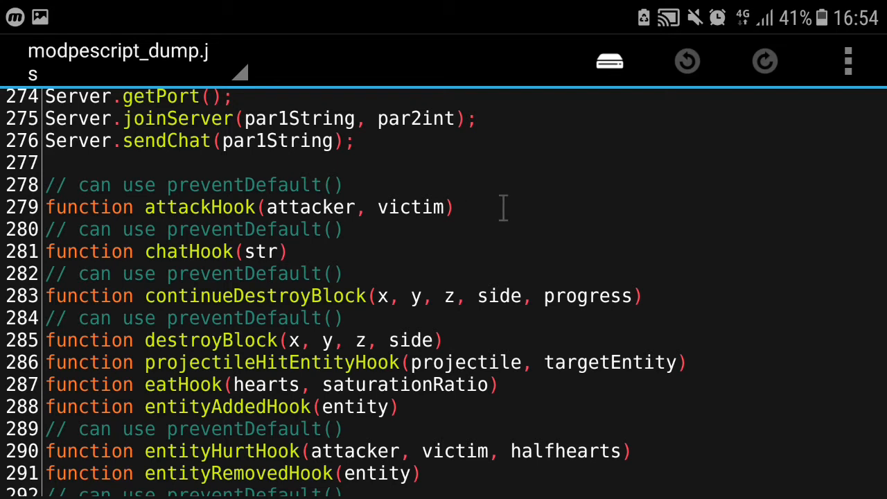
{"action": "mouse_move", "coordinate": [381, 252]}
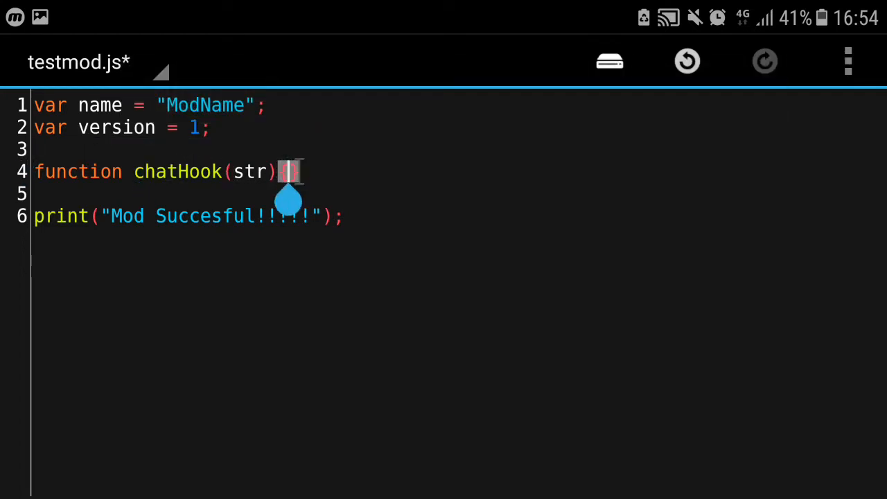
- Finish line 4 as function chatHook(str){ with its opening brace
{"action": "type", "text": "{"}
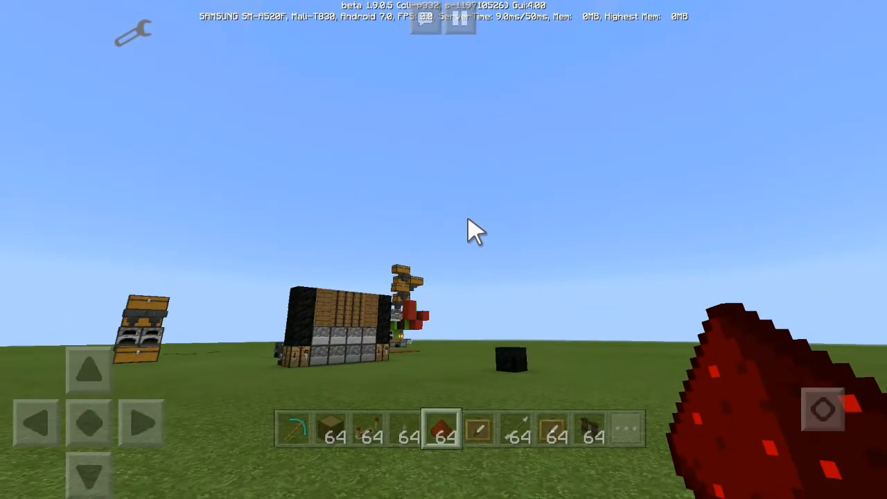
{"action": "mouse_move", "coordinate": [566, 220]}
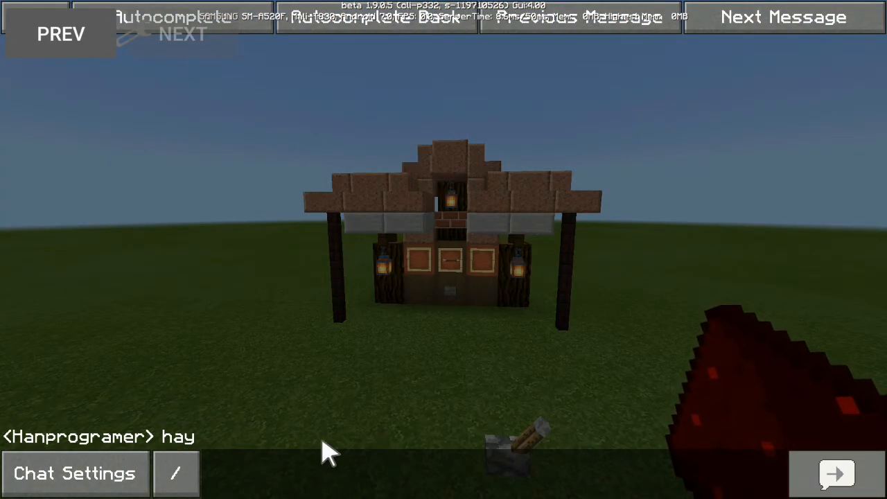
- Send random chat messages such as "hasdkjahsdfljkashdf" to trigger the chatHook
{"action": "type", "text": "hasdkjahsdflj"}
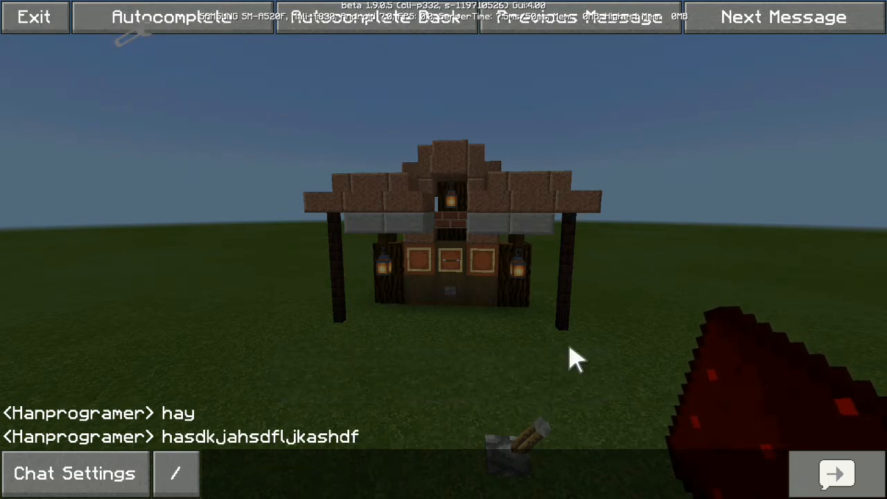
{"action": "type", "text": "a"}
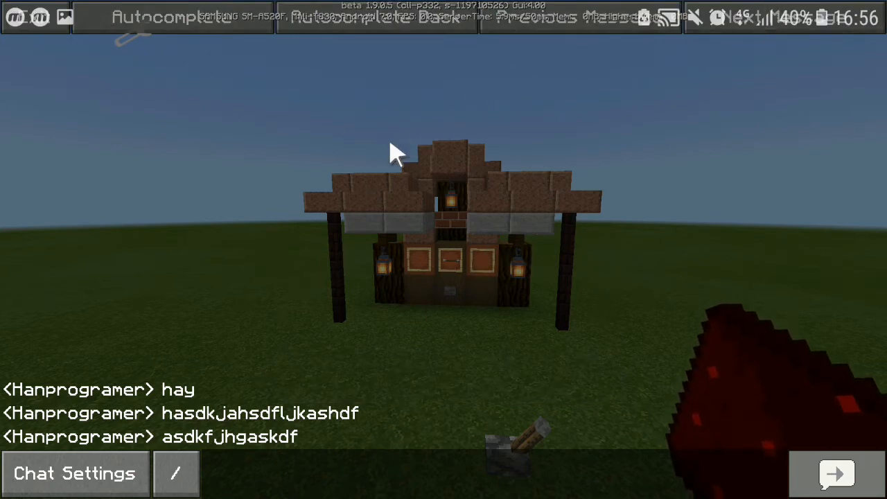
{"action": "mouse_move", "coordinate": [257, 299]}
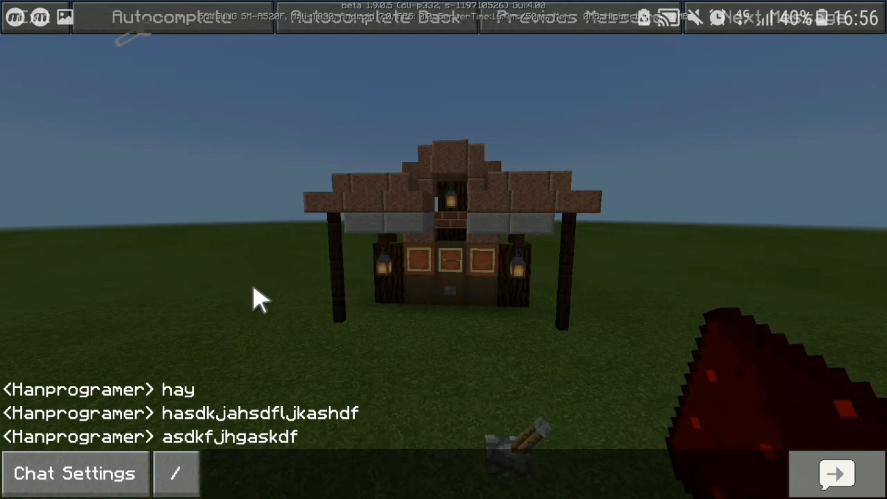